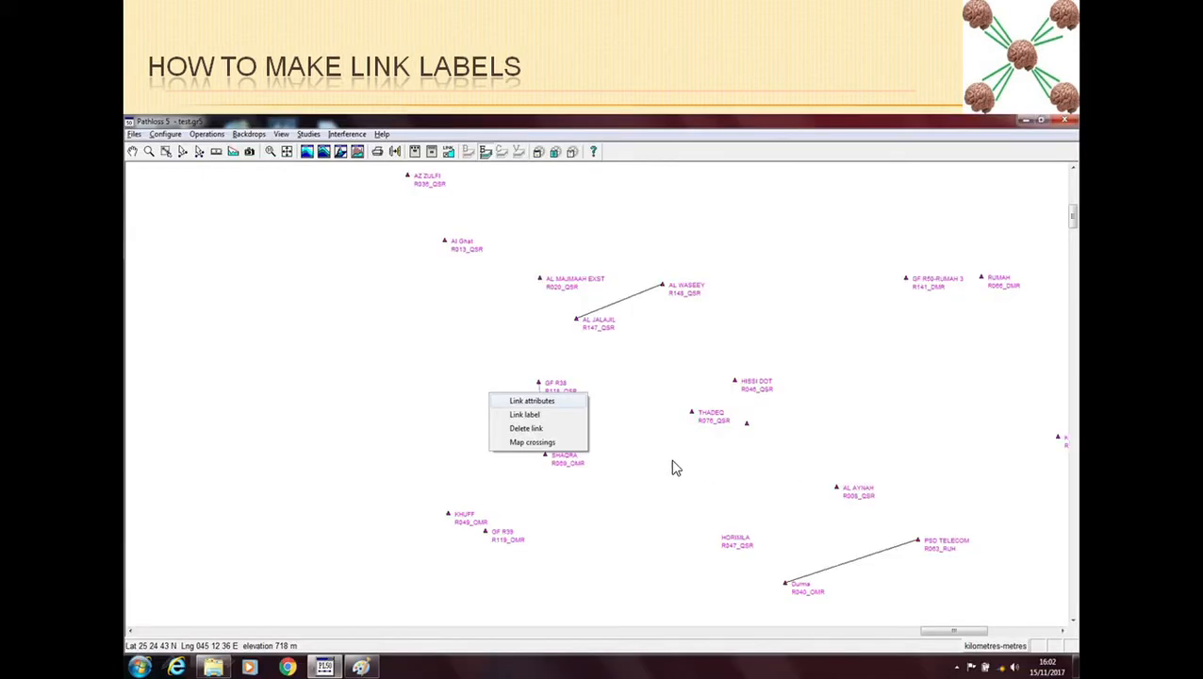
pyautogui.moveTo(513, 557)
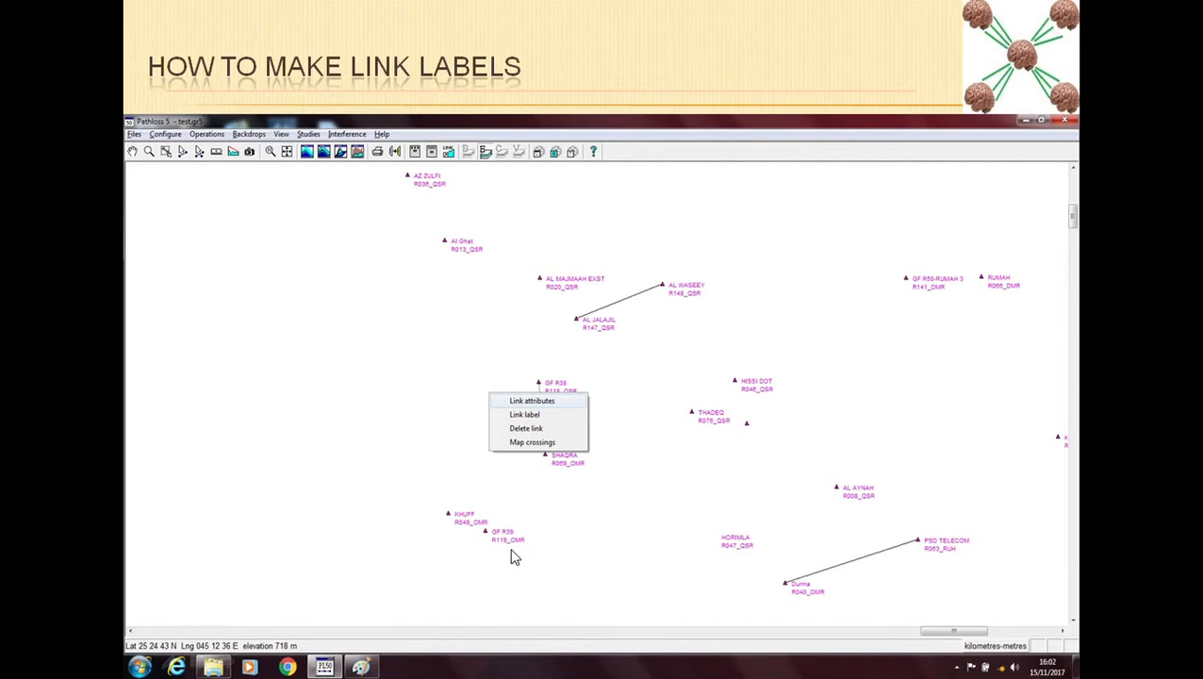
pyautogui.moveTo(582, 343)
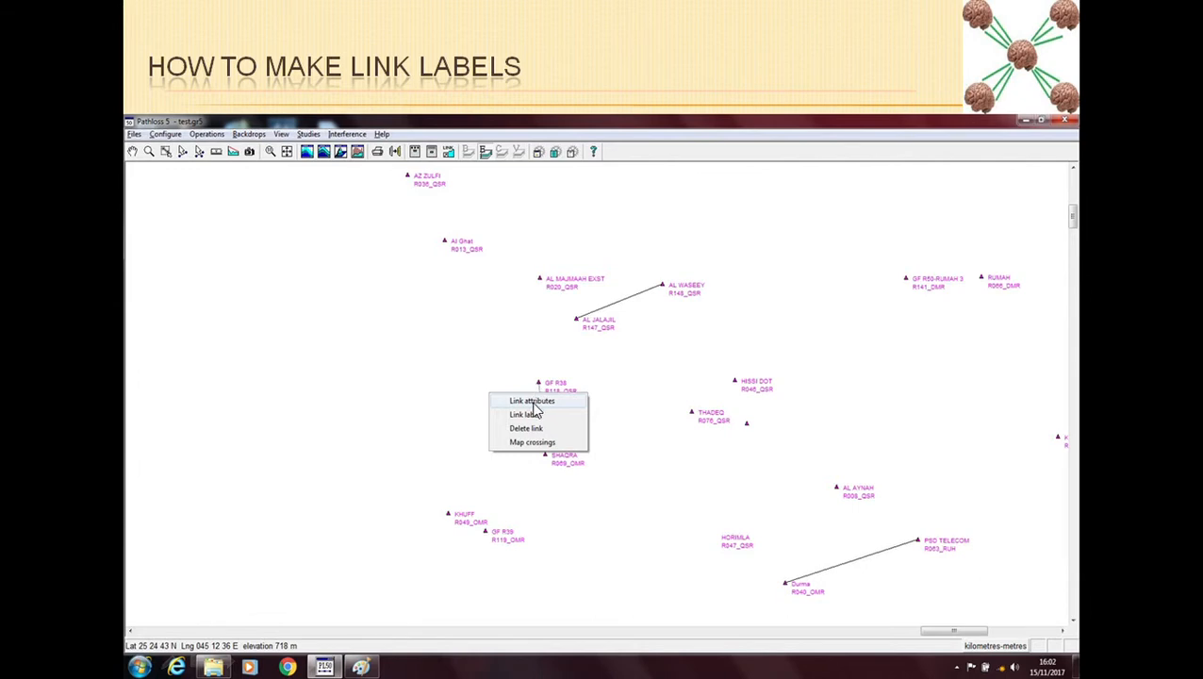
pyautogui.moveTo(540, 411)
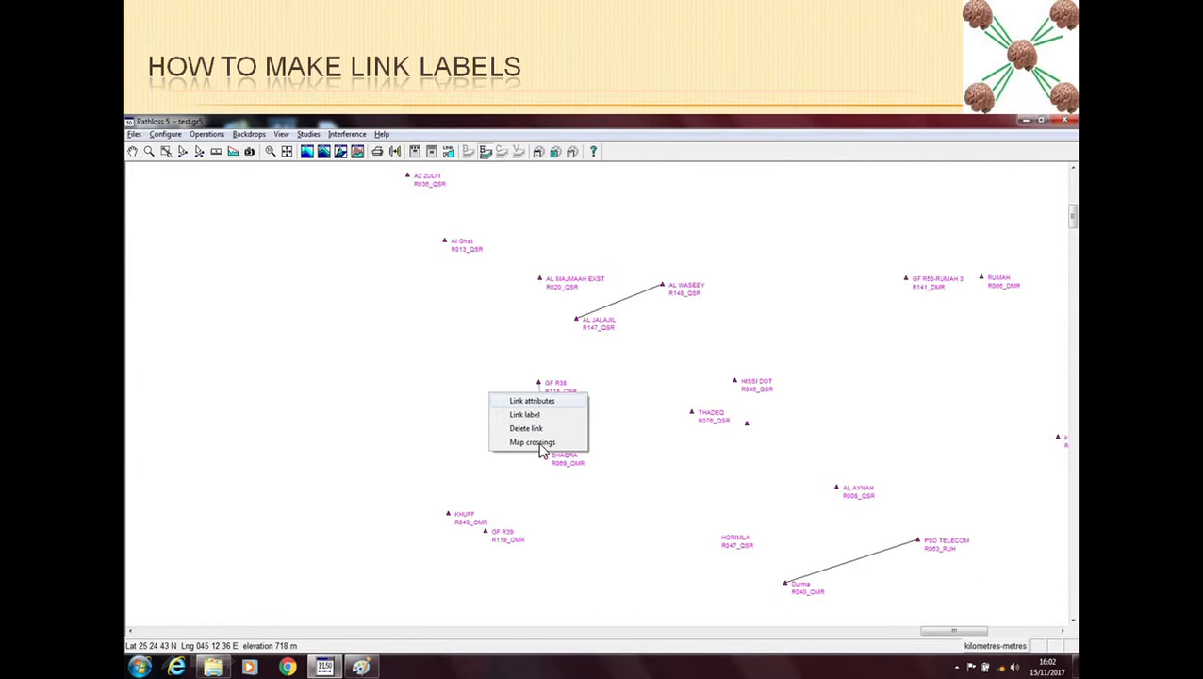
pyautogui.moveTo(532, 400)
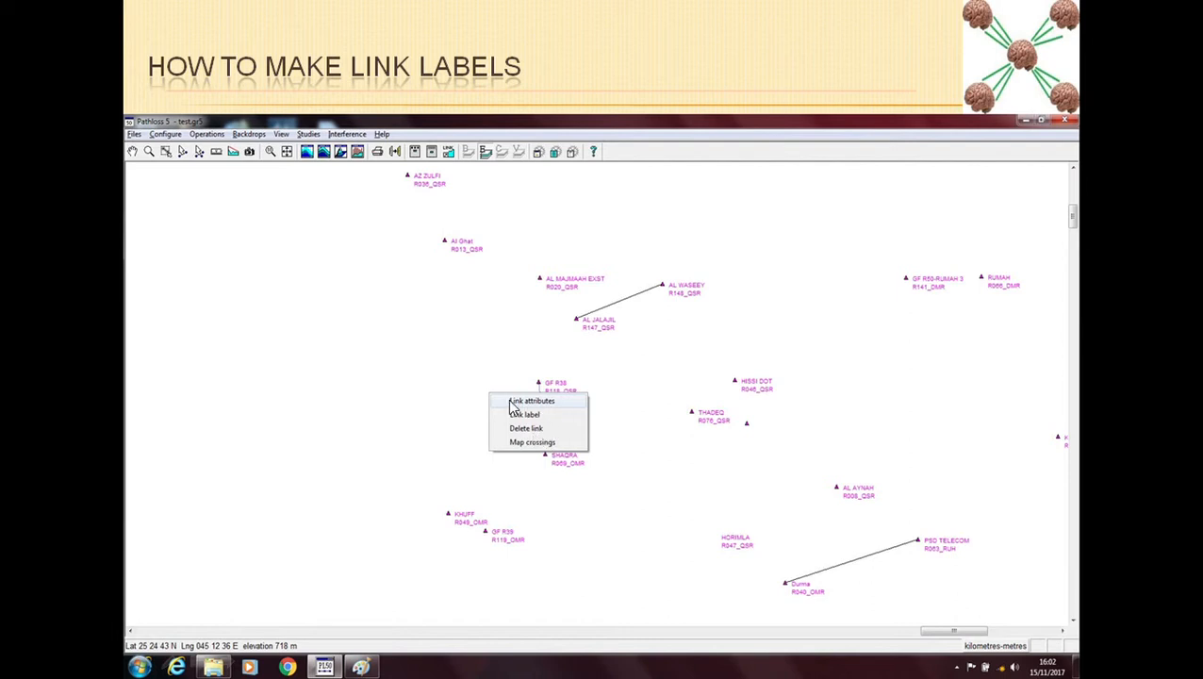
pyautogui.moveTo(549, 415)
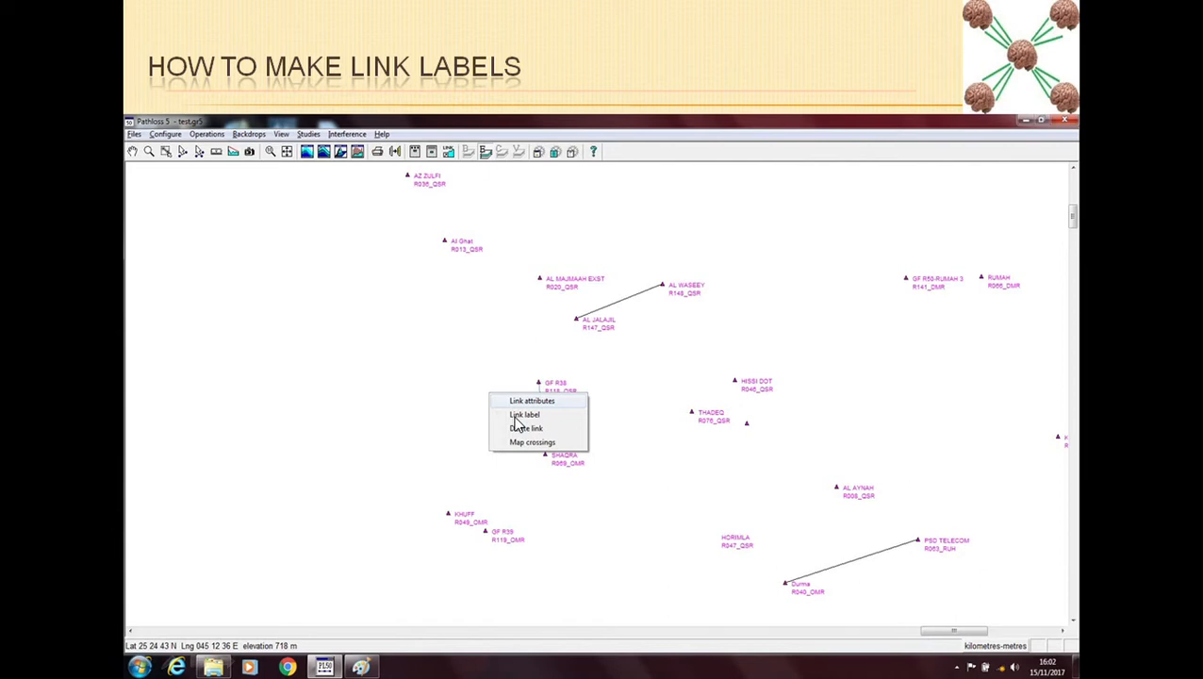
pyautogui.moveTo(519, 423)
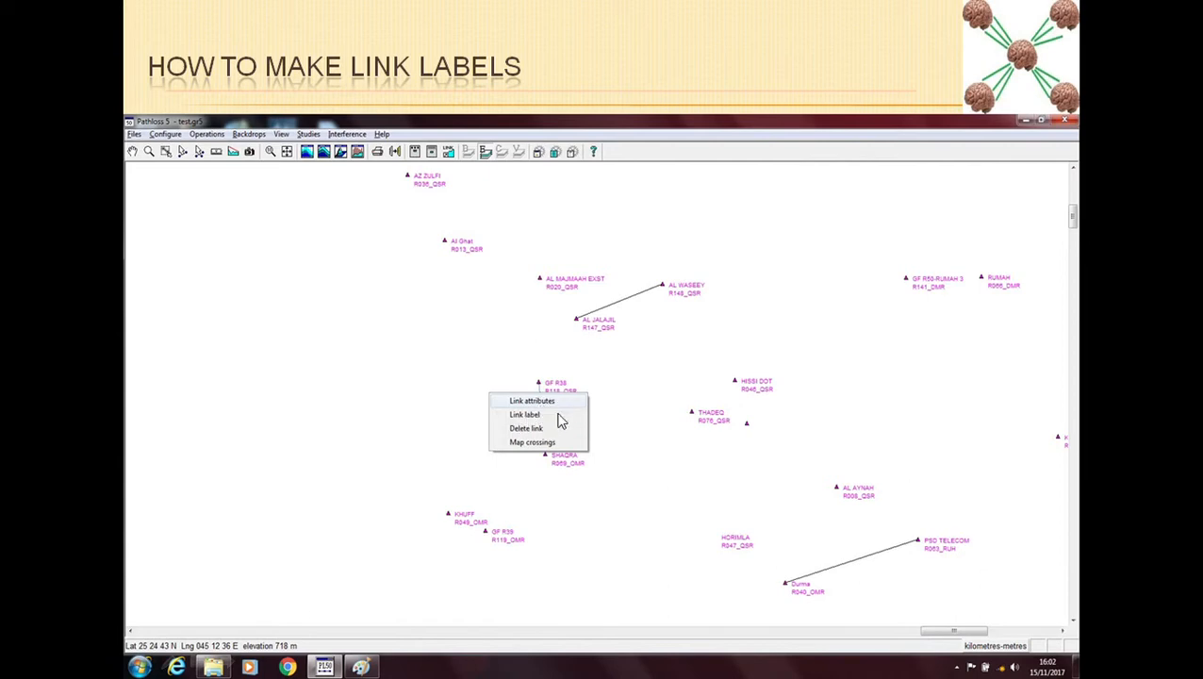
pyautogui.moveTo(537, 441)
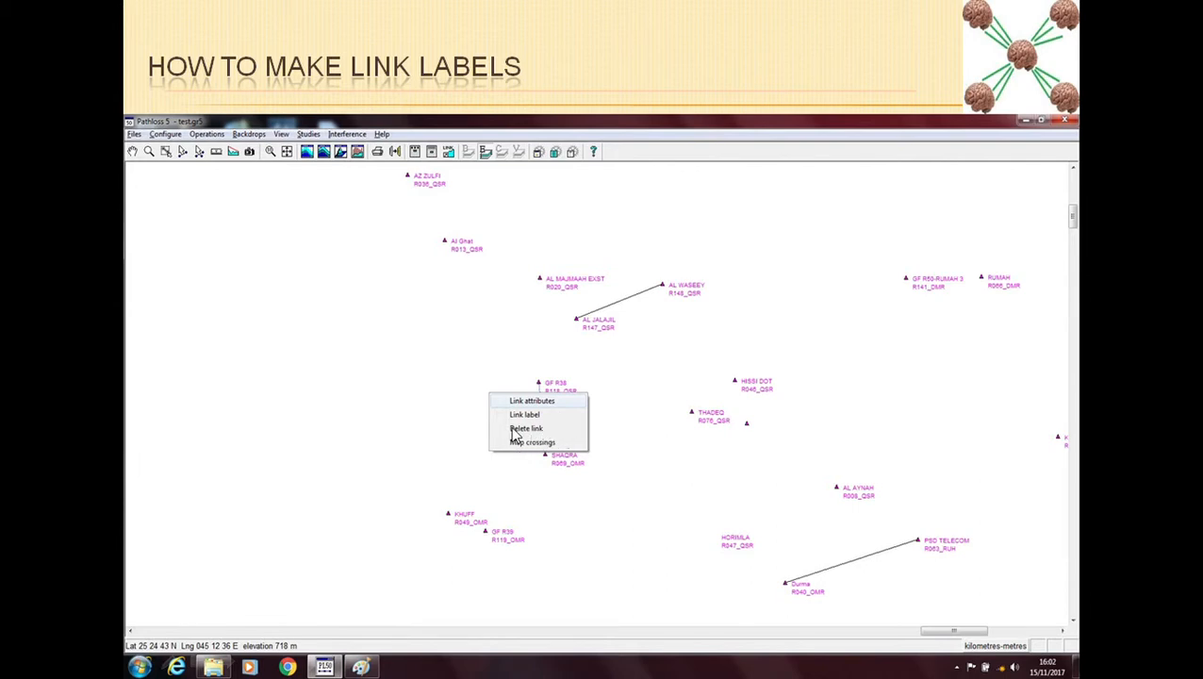
pyautogui.moveTo(577, 434)
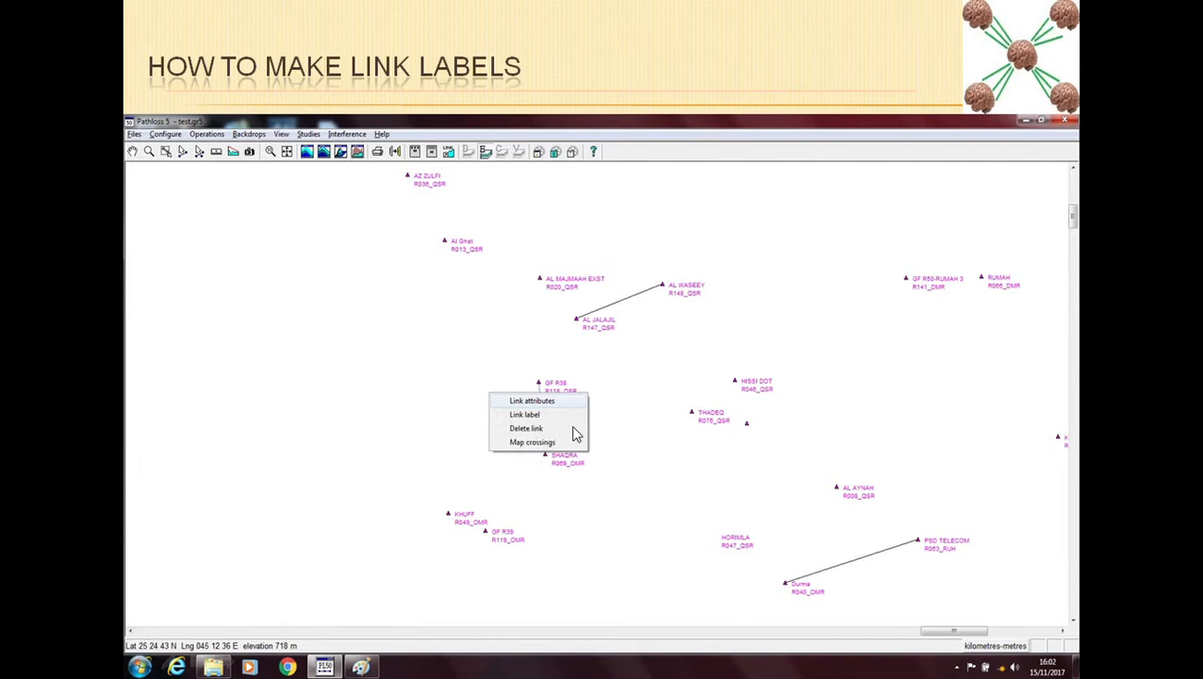
pyautogui.moveTo(539, 451)
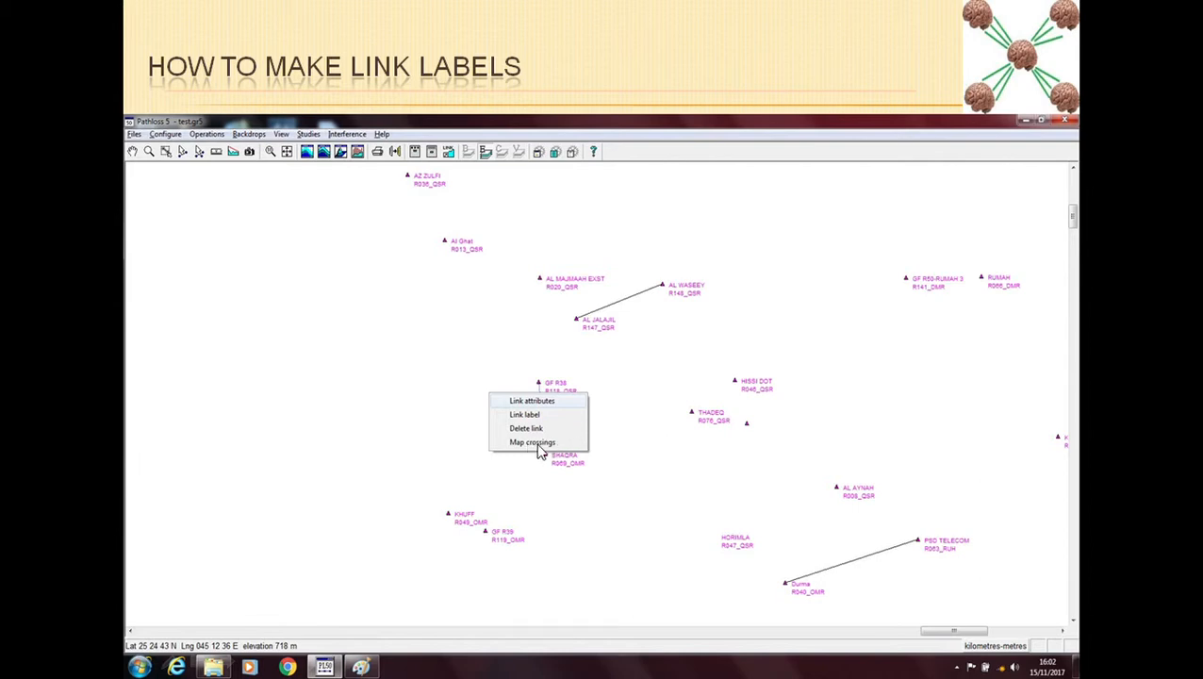
pyautogui.moveTo(539, 449)
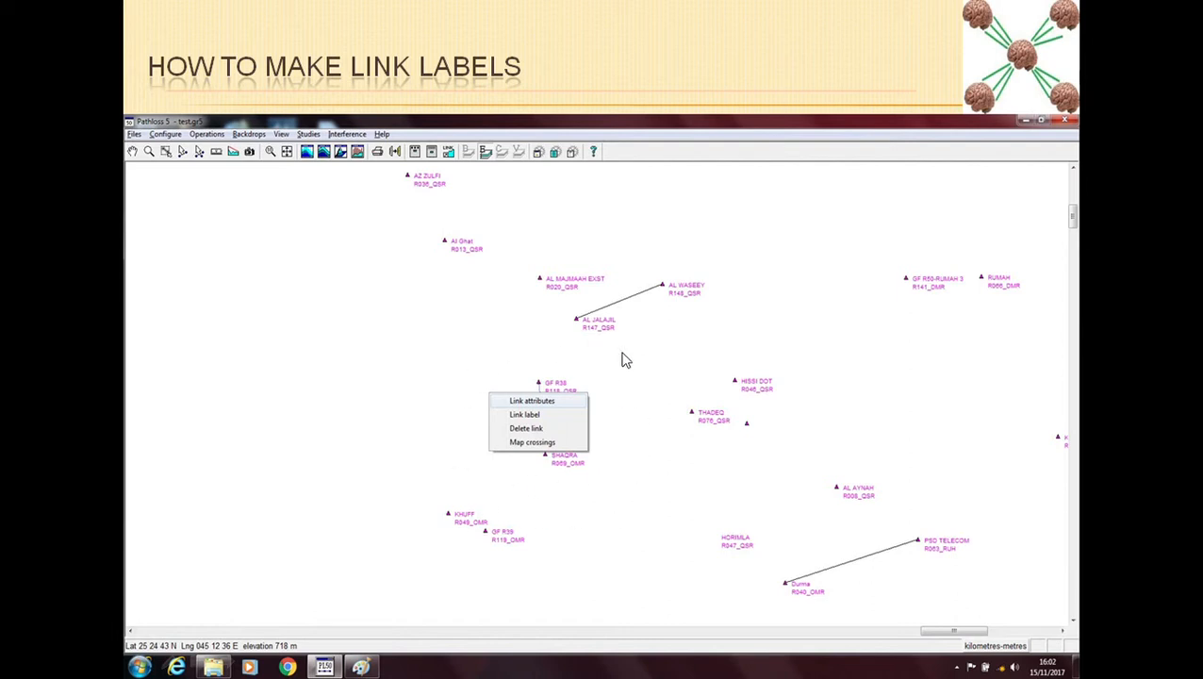
pyautogui.moveTo(581, 489)
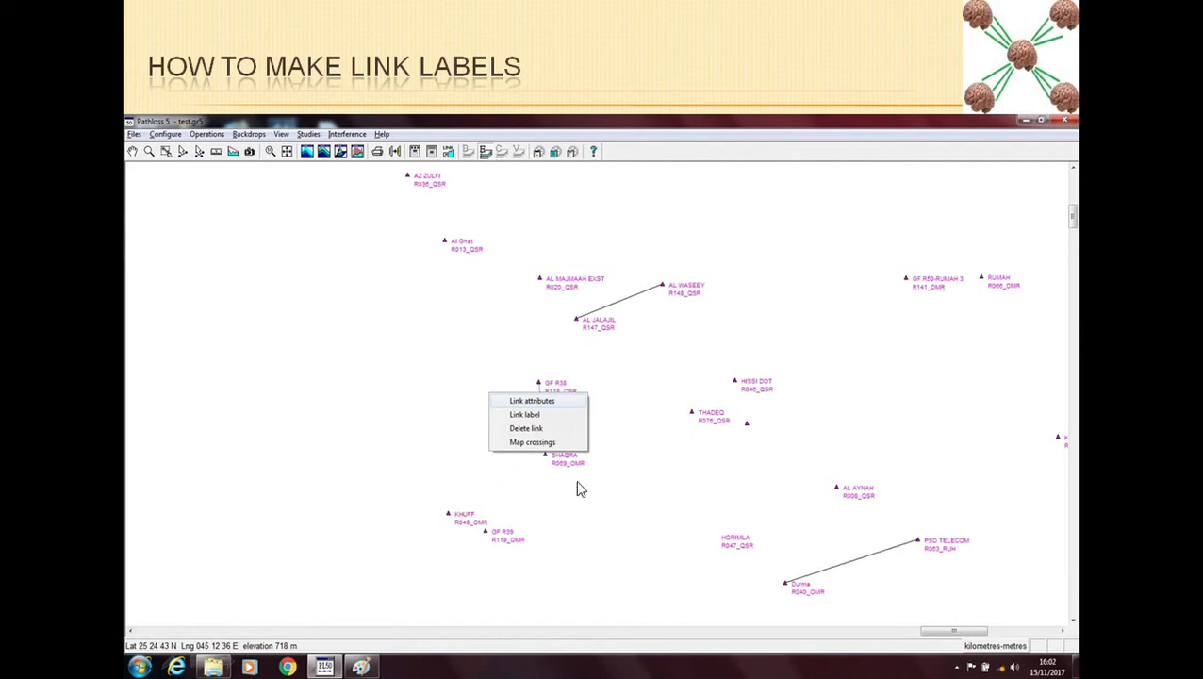
pyautogui.moveTo(539, 430)
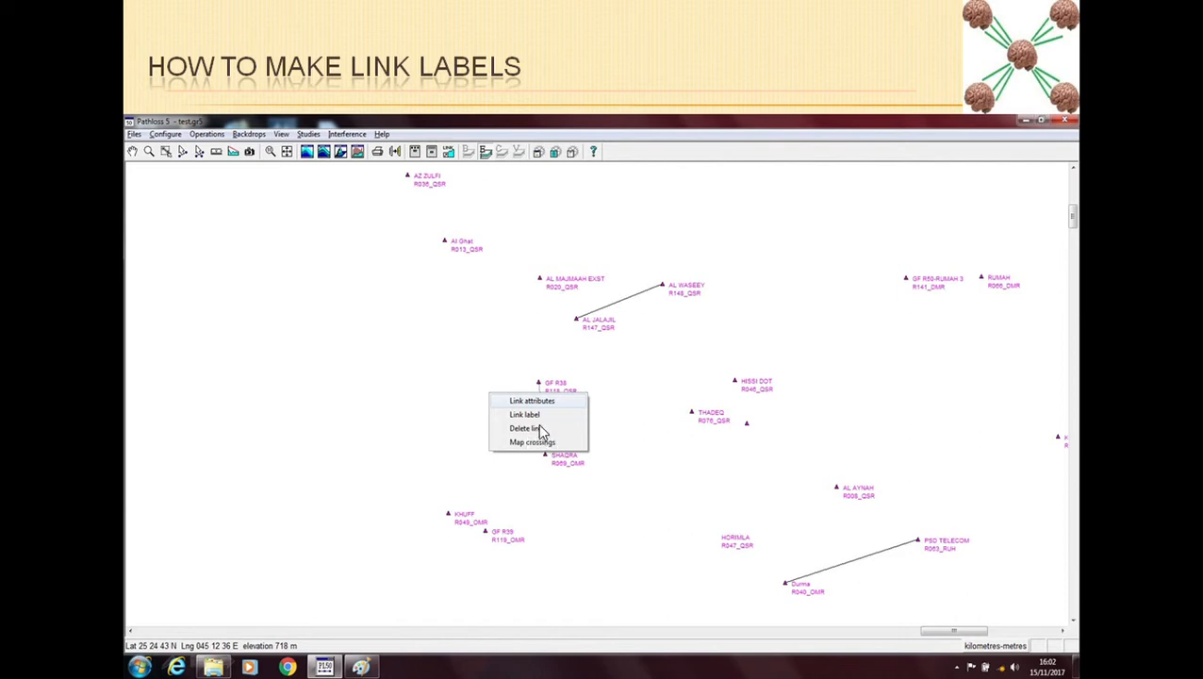
pyautogui.moveTo(538, 419)
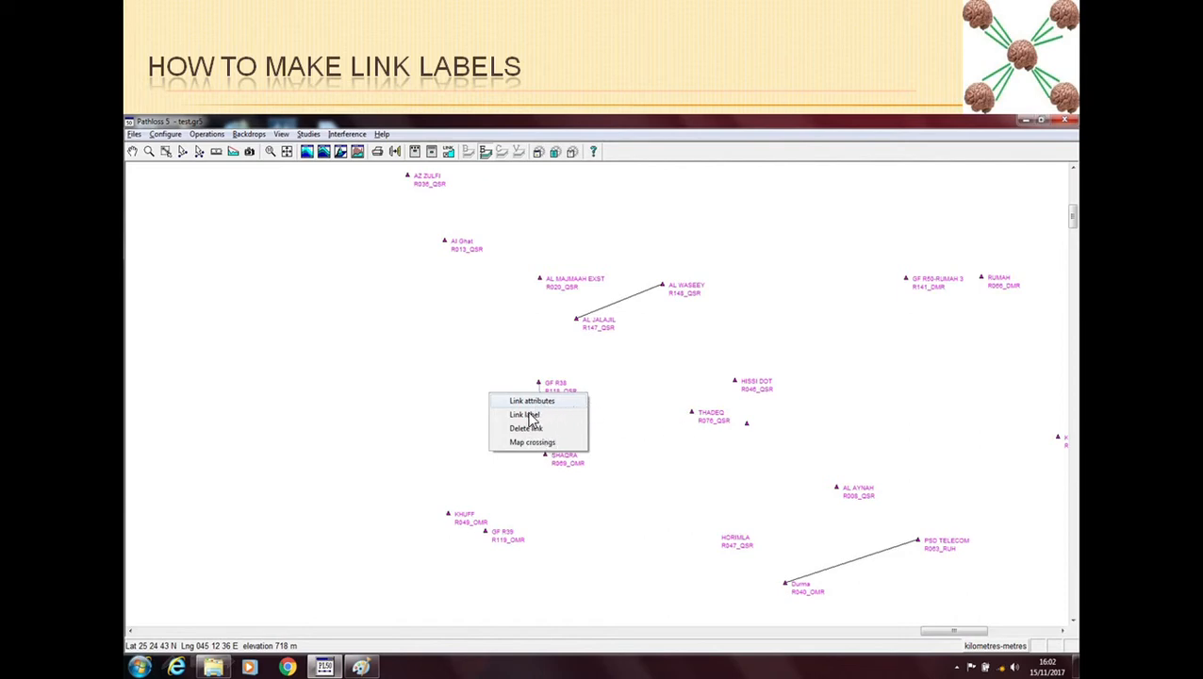
pyautogui.moveTo(577, 423)
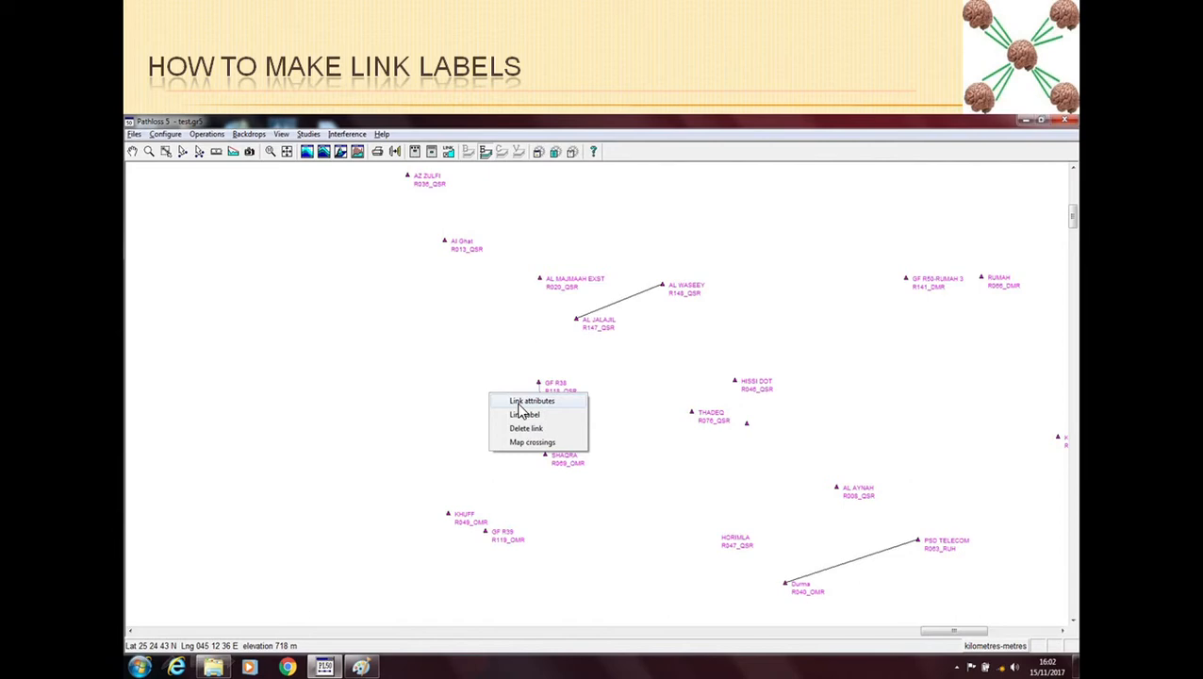
# Step: Confirm the GP R38–SHAGRA line attributes and select the link on the map
pyautogui.click(532, 400)
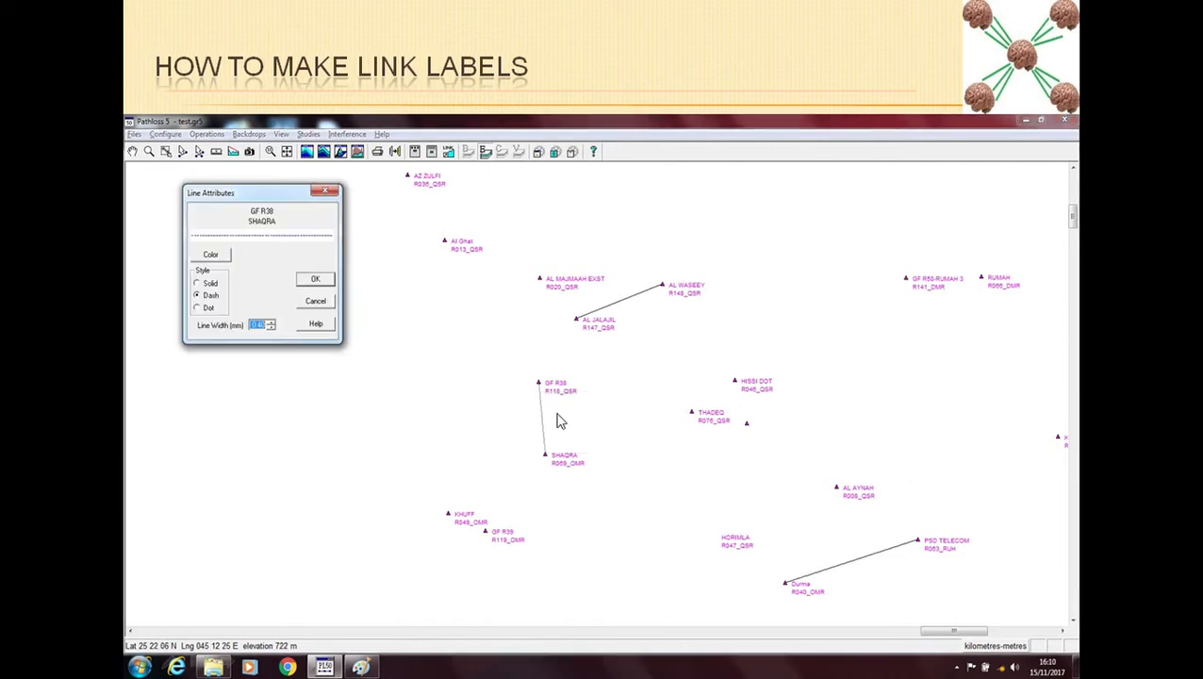
pyautogui.moveTo(543, 443)
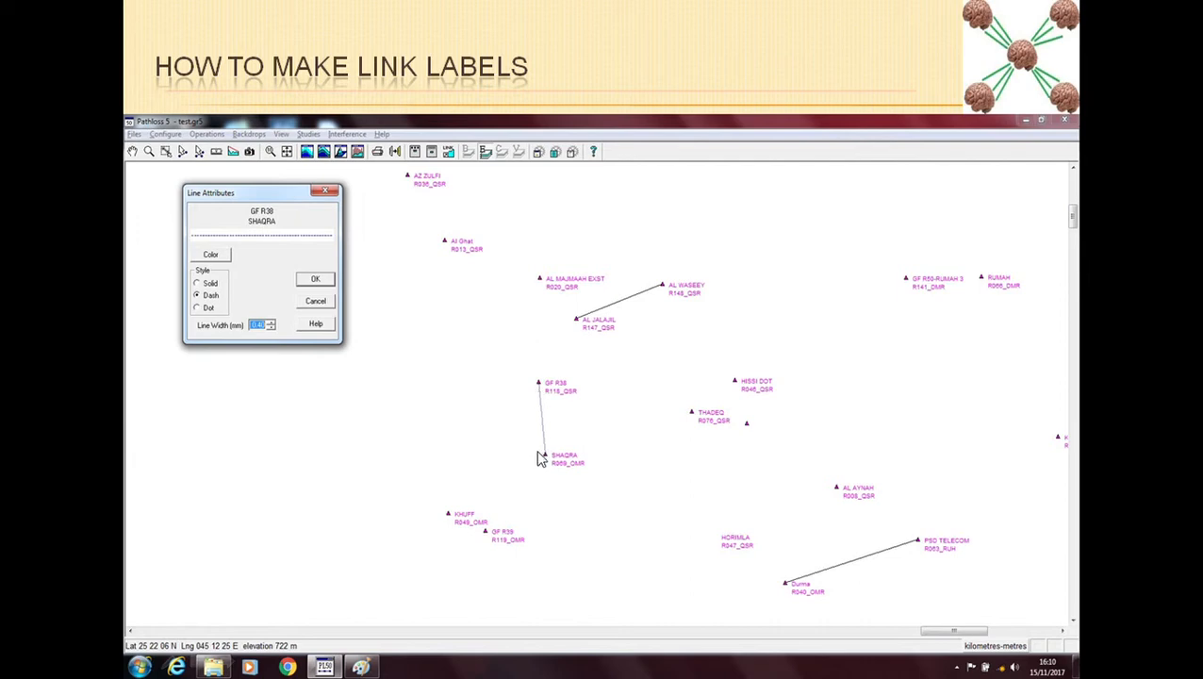
pyautogui.moveTo(313, 246)
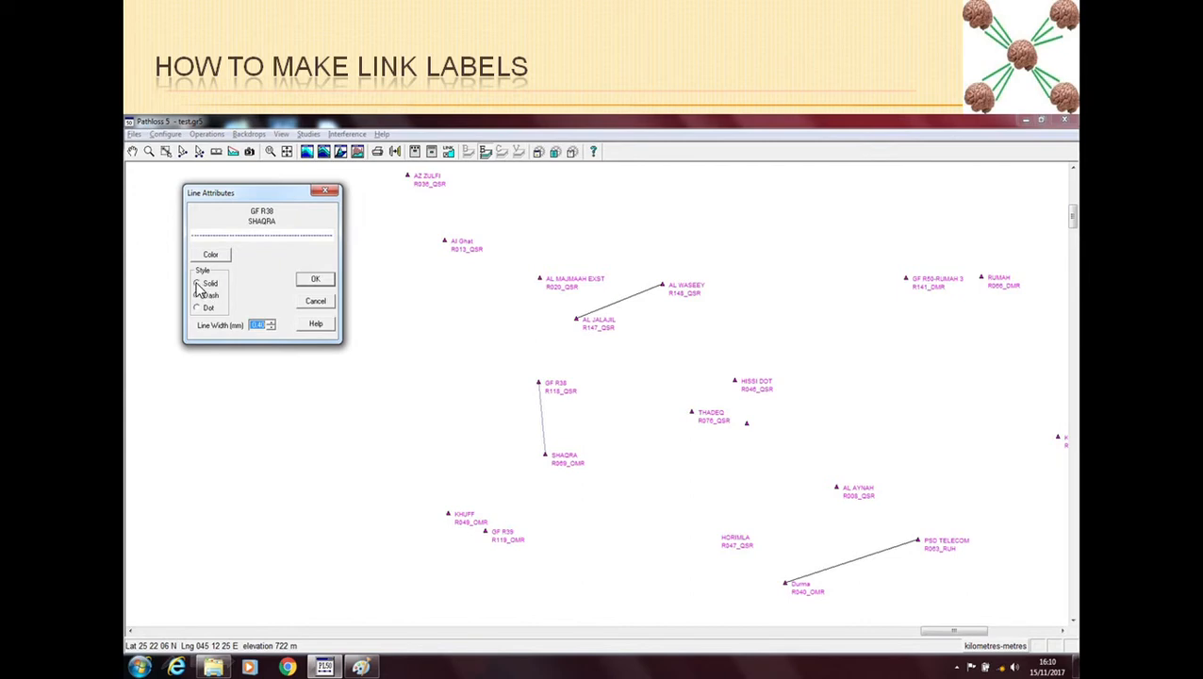
pyautogui.click(196, 295)
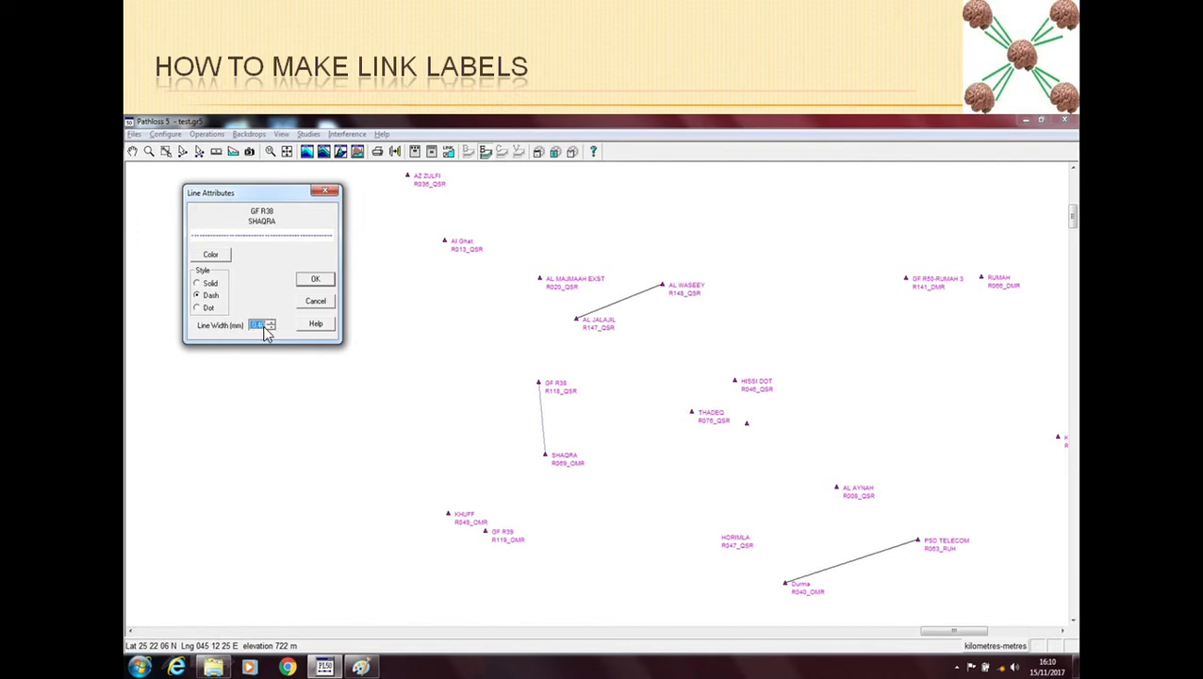
pyautogui.moveTo(545, 395)
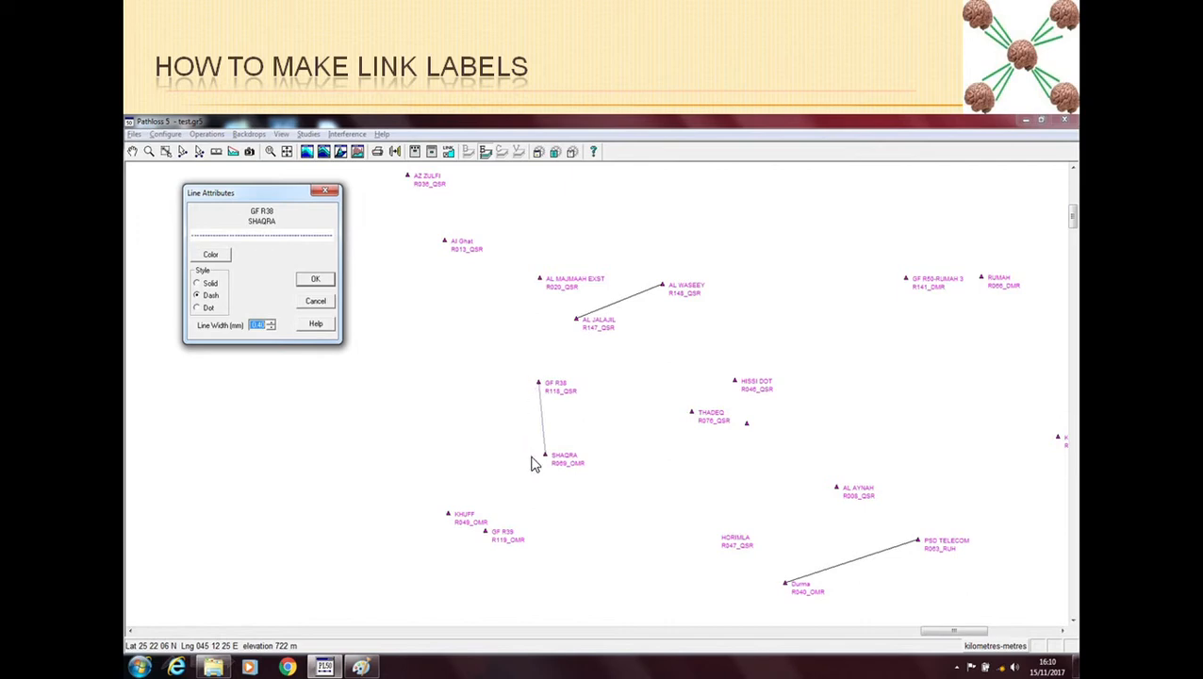
pyautogui.moveTo(543, 474)
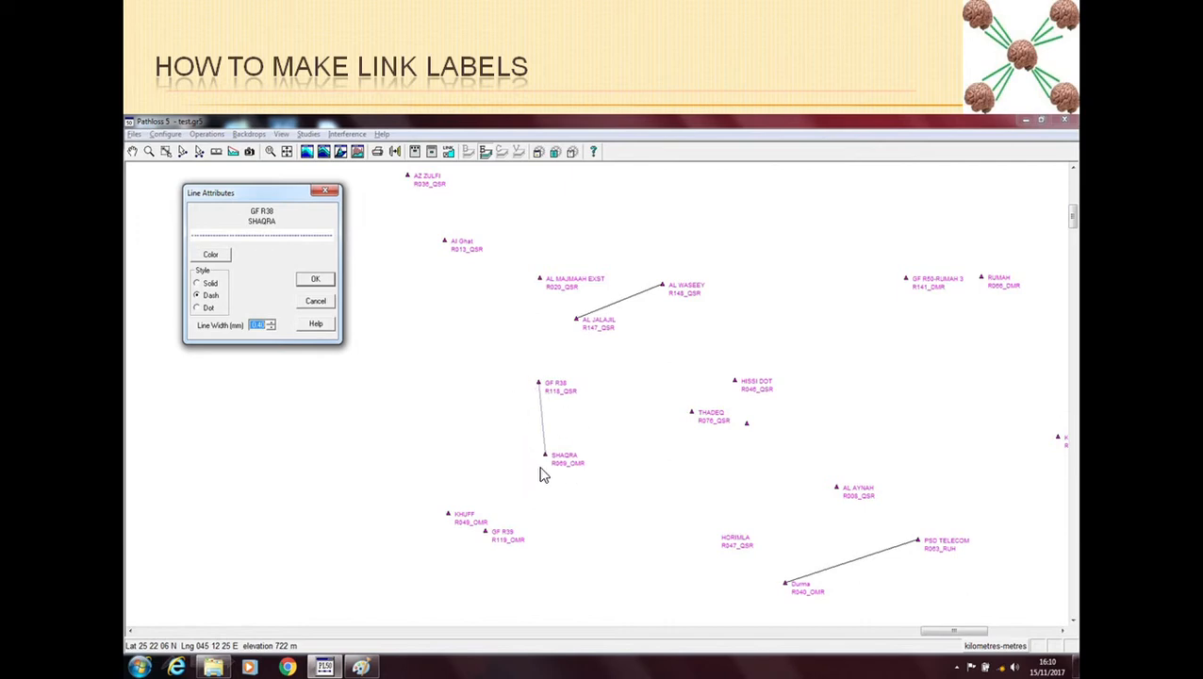
pyautogui.moveTo(550, 403)
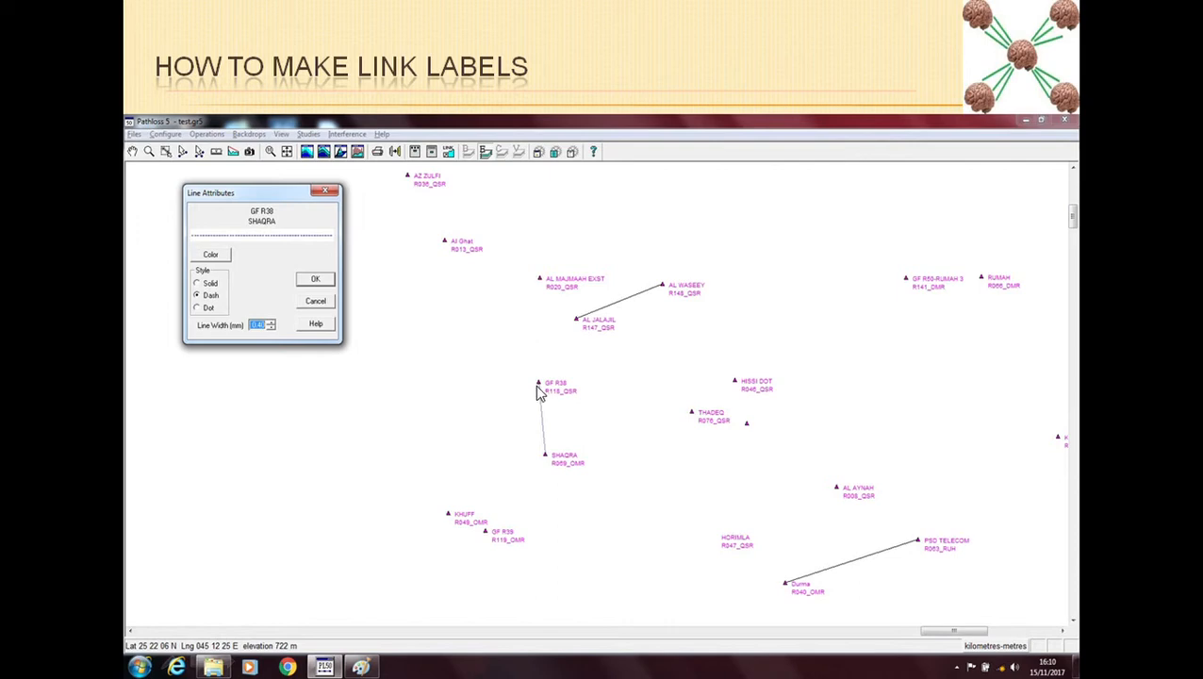
pyautogui.moveTo(545, 445)
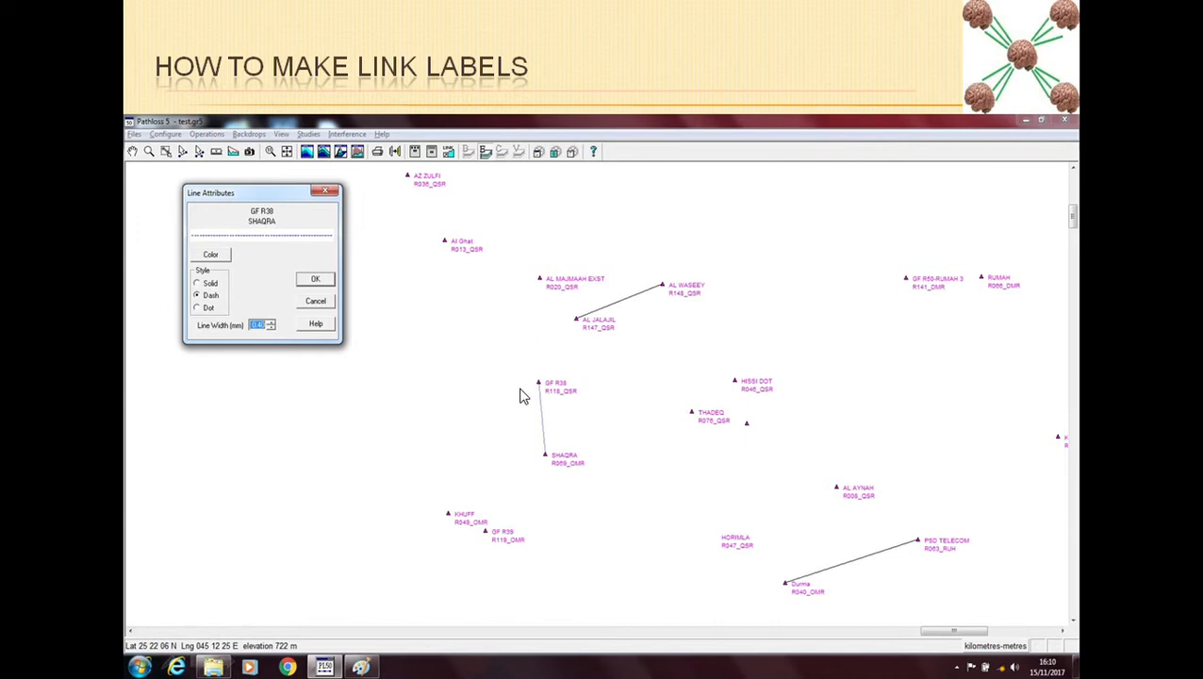
pyautogui.moveTo(539, 425)
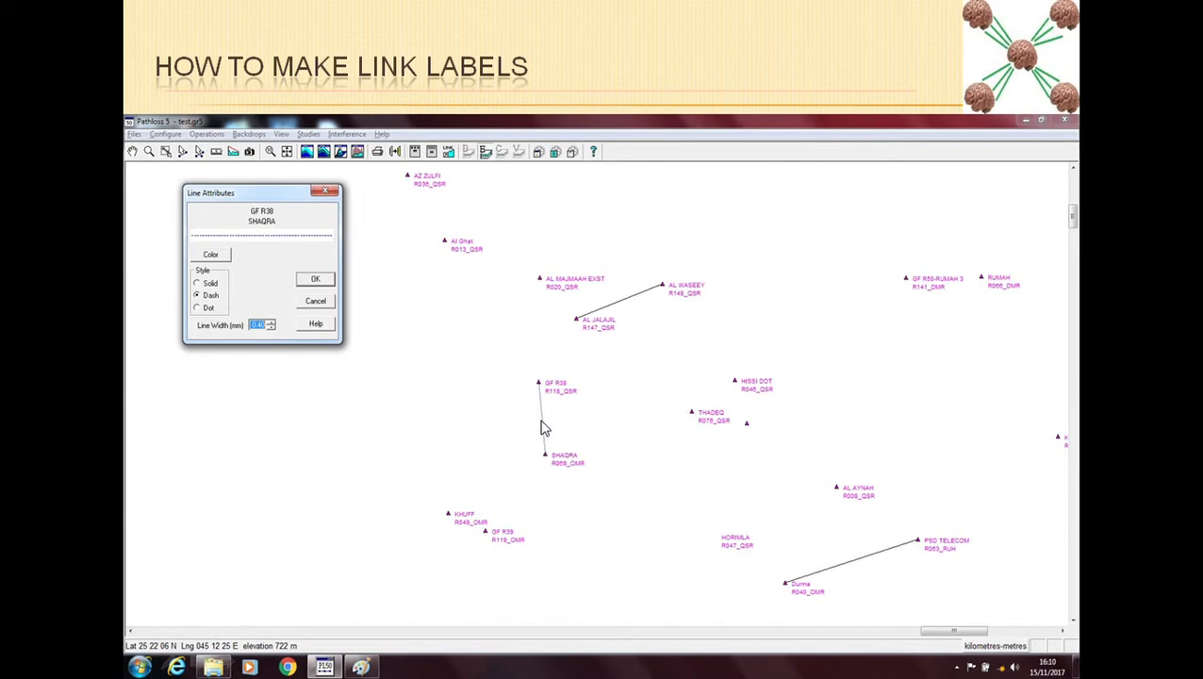
pyautogui.moveTo(551, 551)
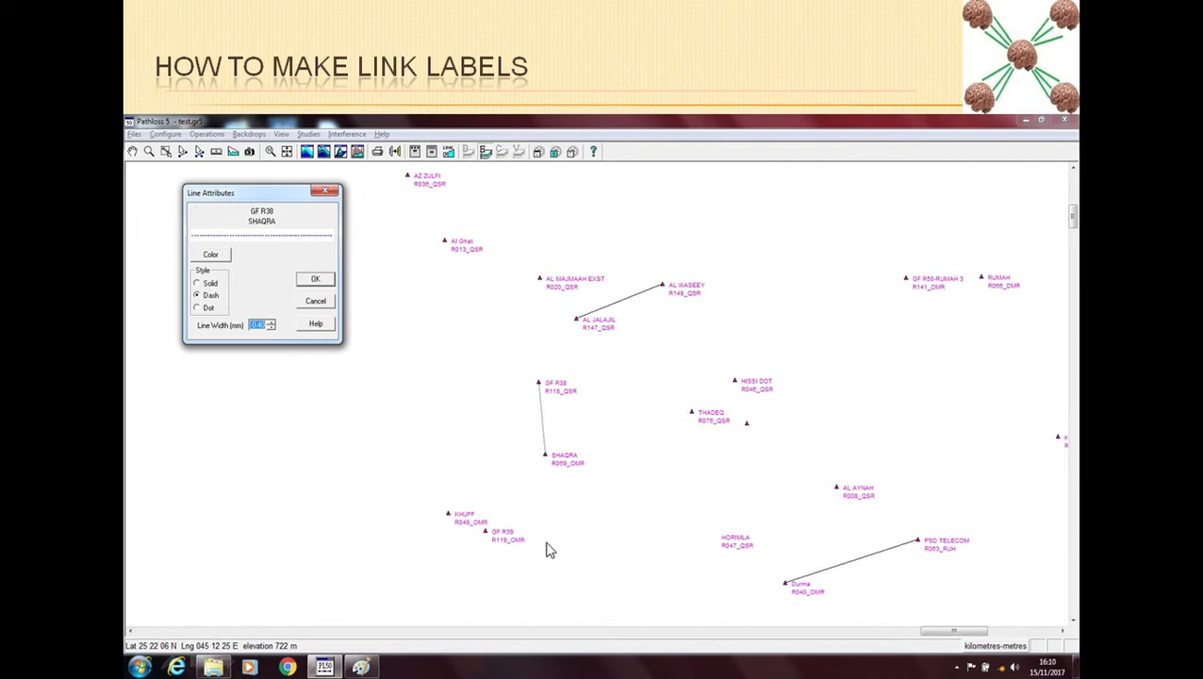
pyautogui.moveTo(392, 547)
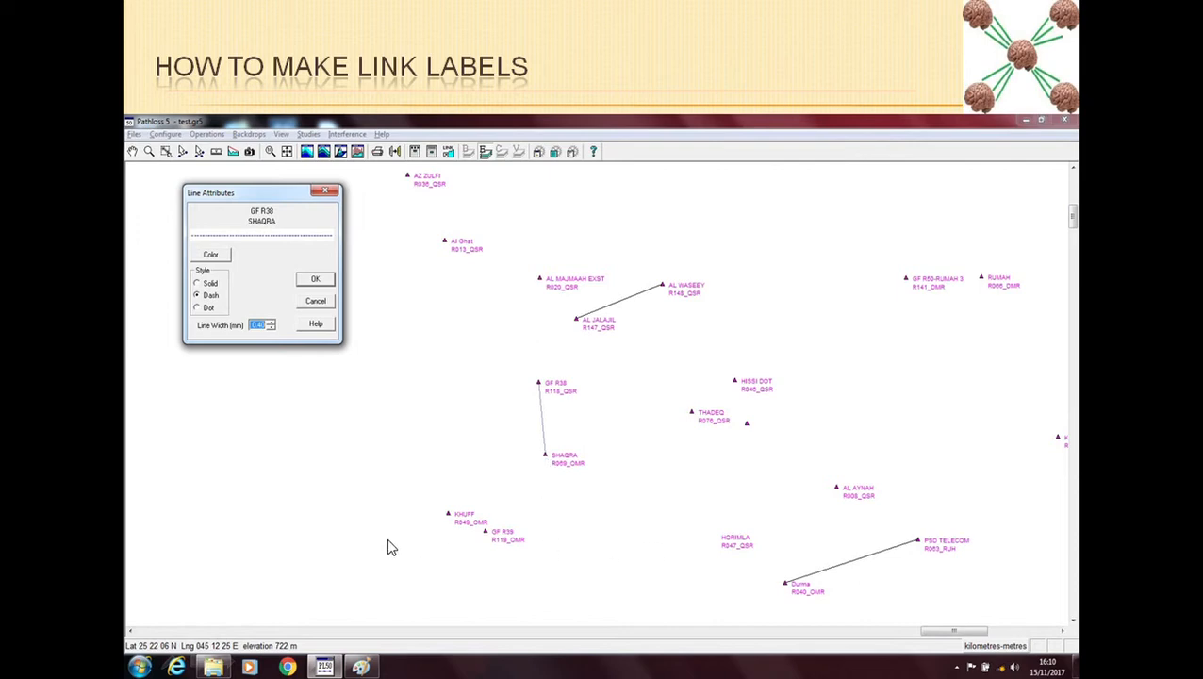
pyautogui.moveTo(392, 508)
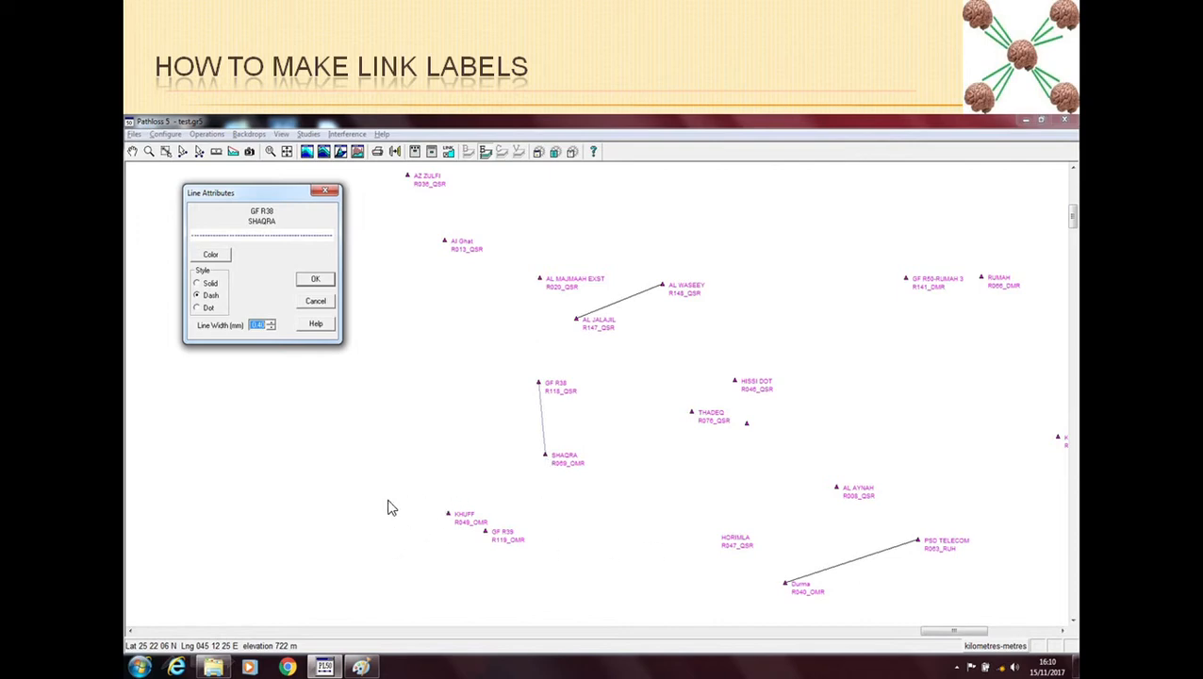
pyautogui.moveTo(426, 496)
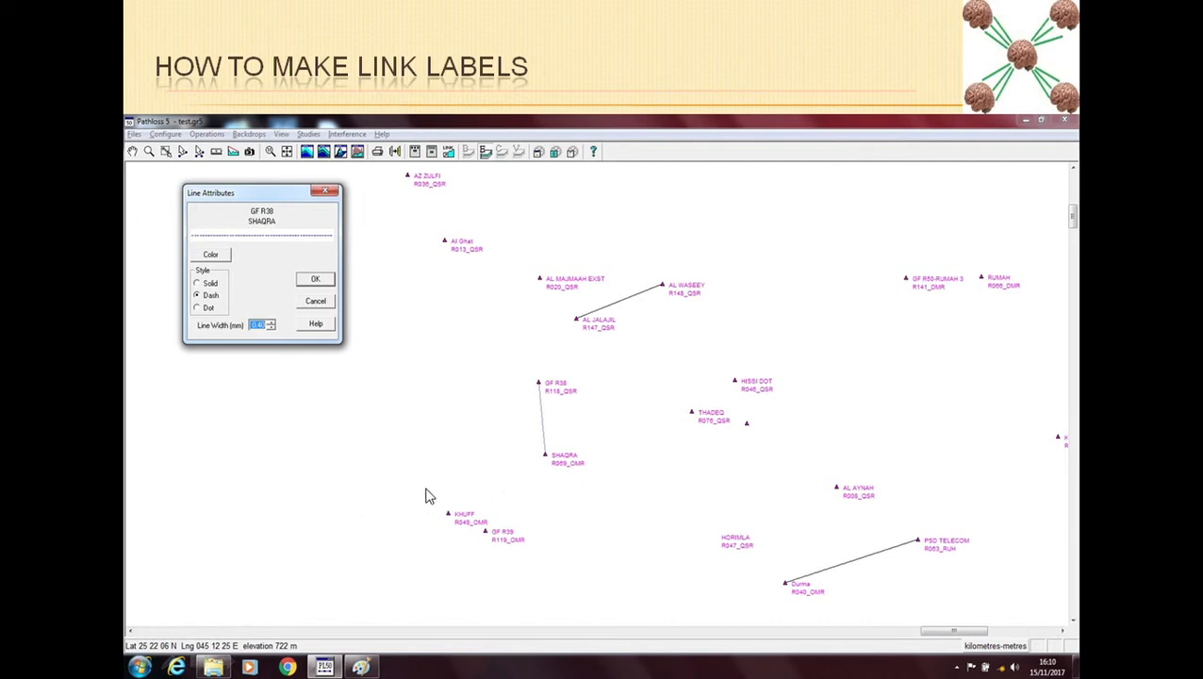
pyautogui.moveTo(430, 500)
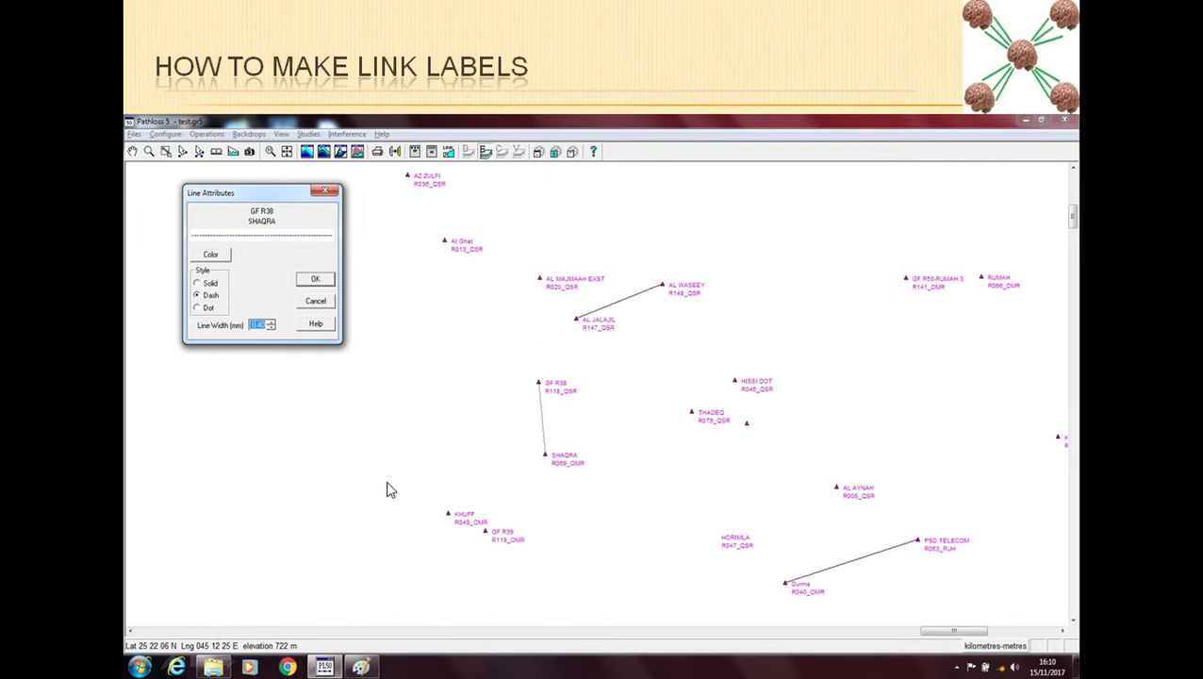
pyautogui.moveTo(313, 418)
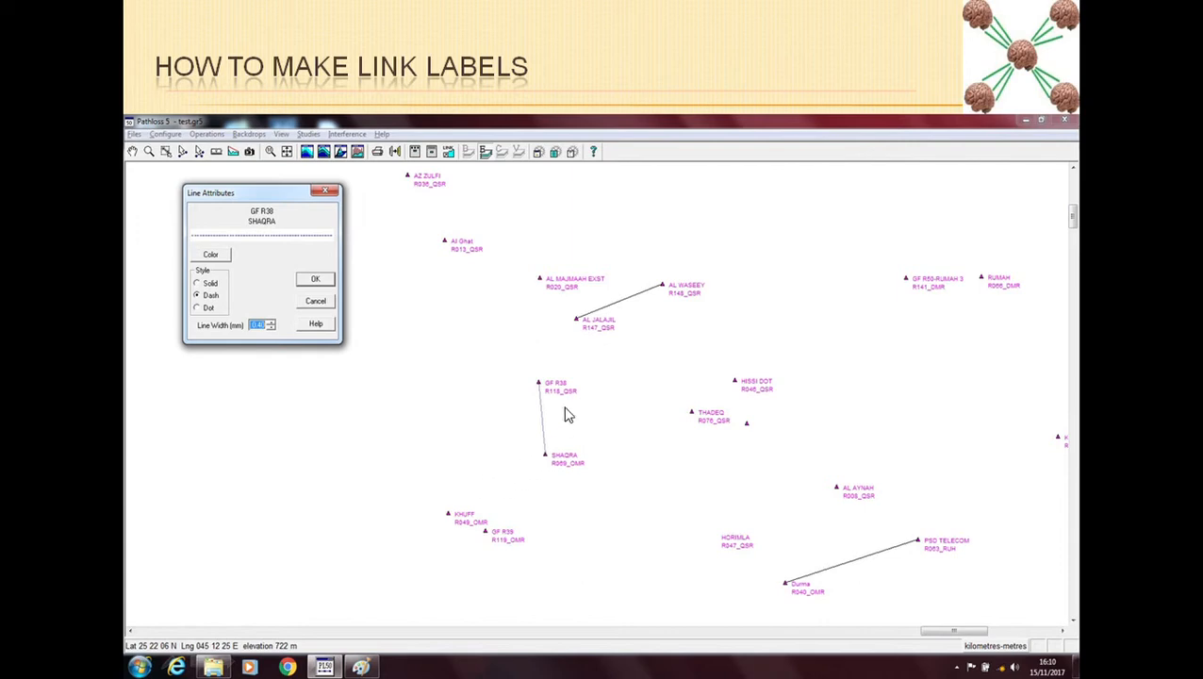
pyautogui.moveTo(845, 421)
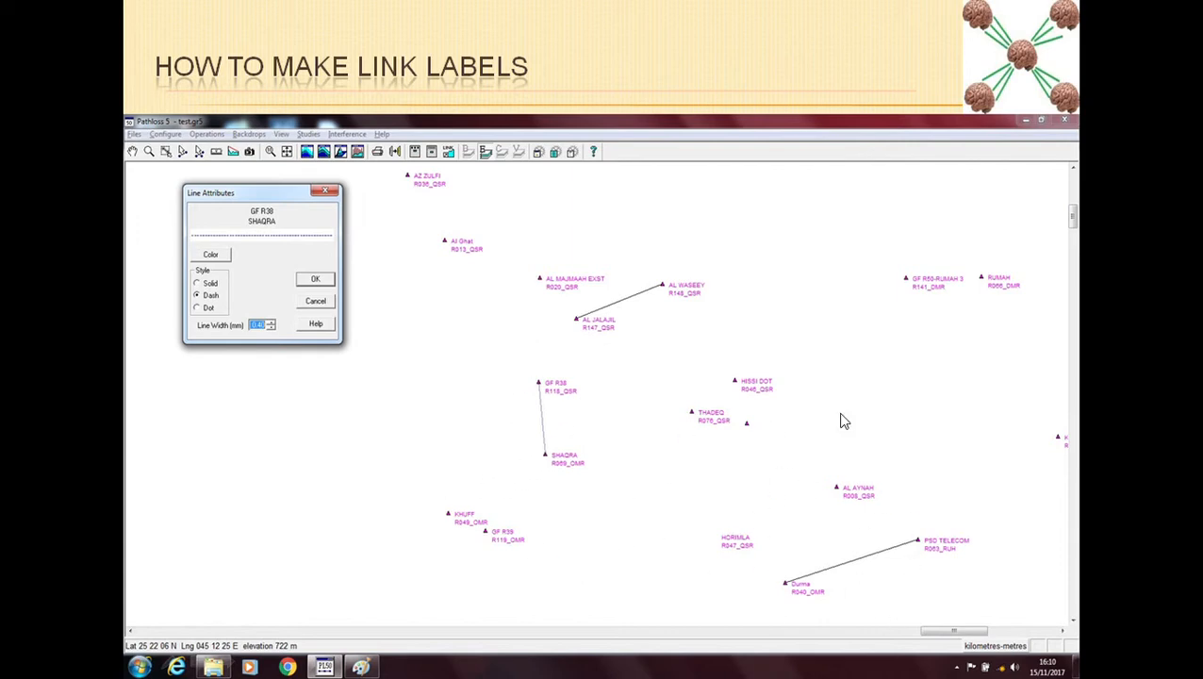
pyautogui.moveTo(554, 426)
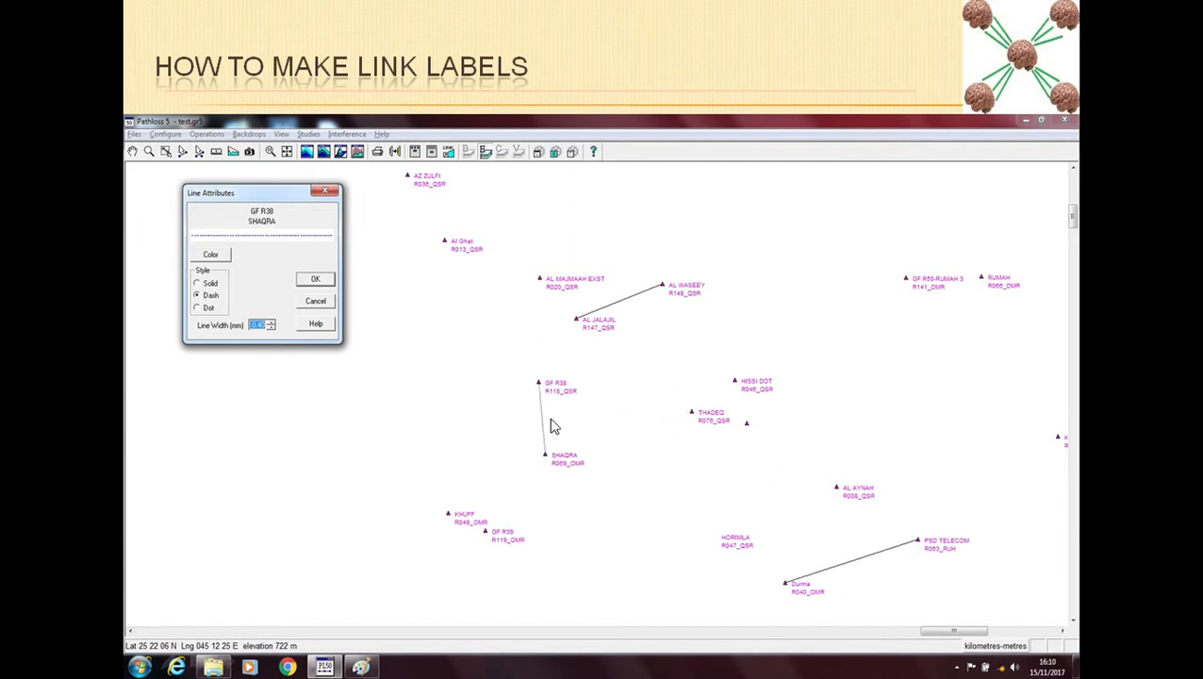
pyautogui.moveTo(545, 432)
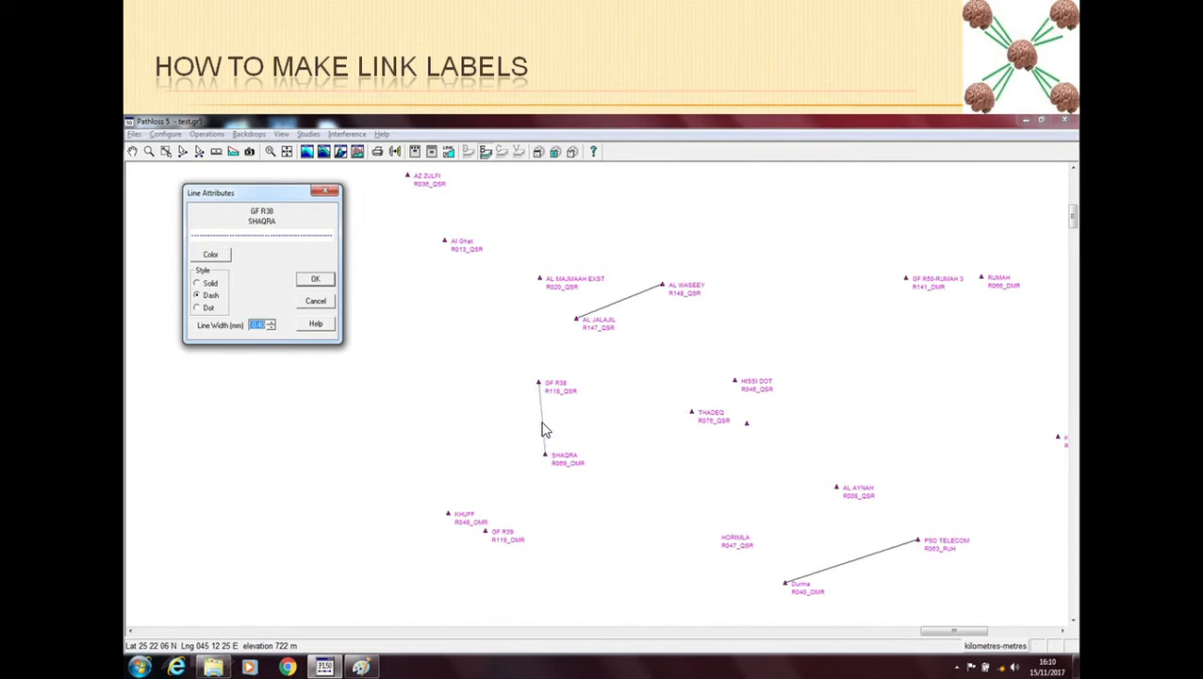
pyautogui.moveTo(358, 509)
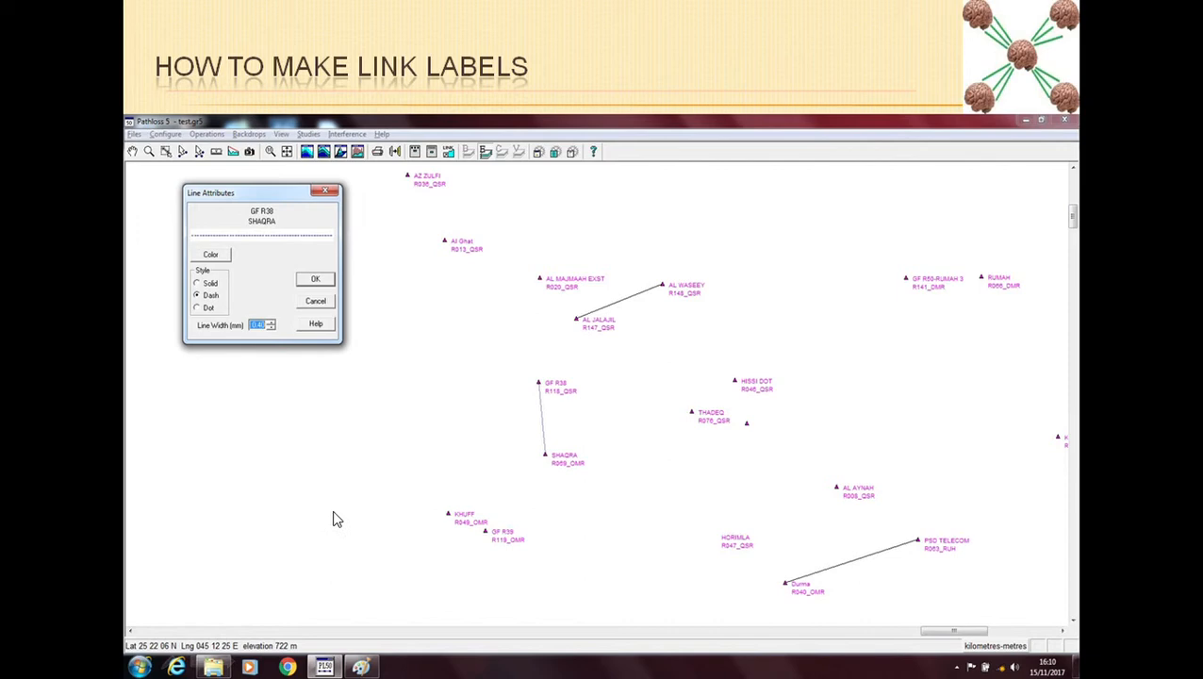
pyautogui.moveTo(531, 507)
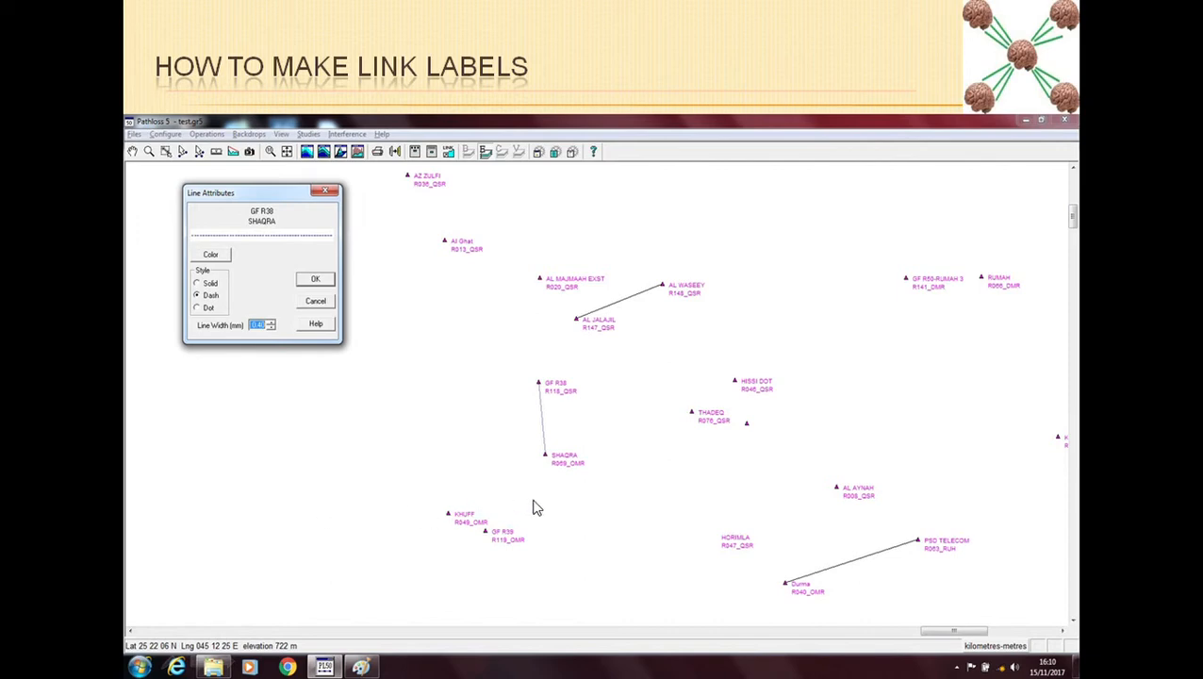
pyautogui.moveTo(539, 390)
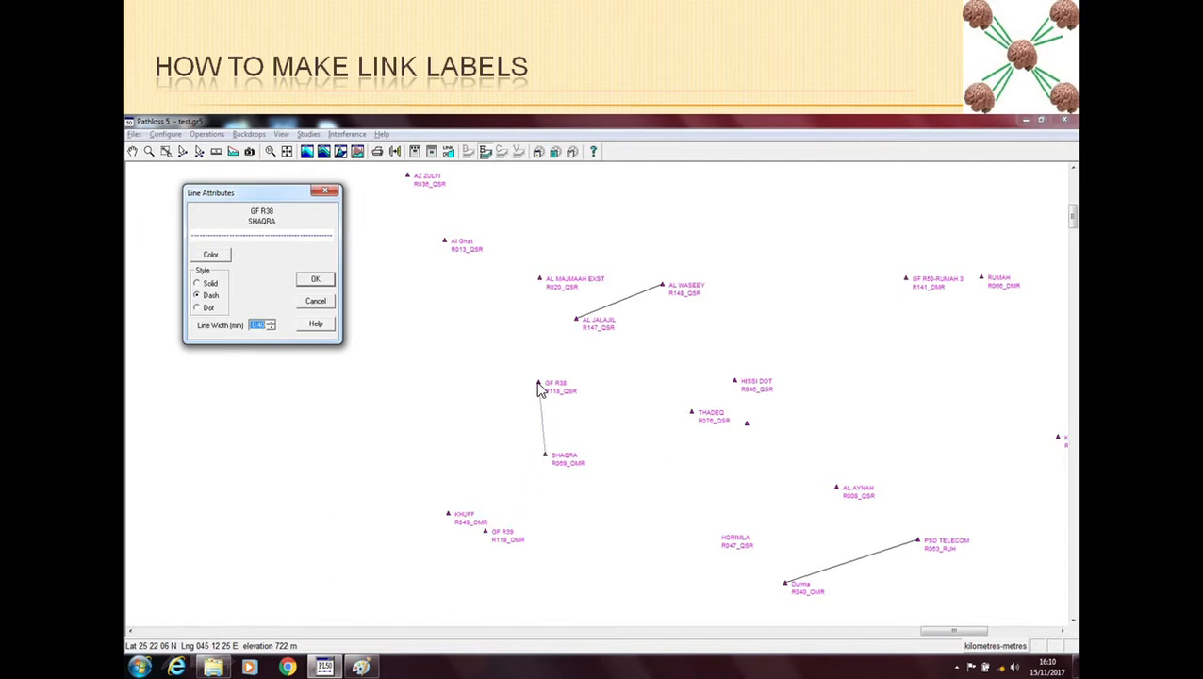
pyautogui.moveTo(589, 432)
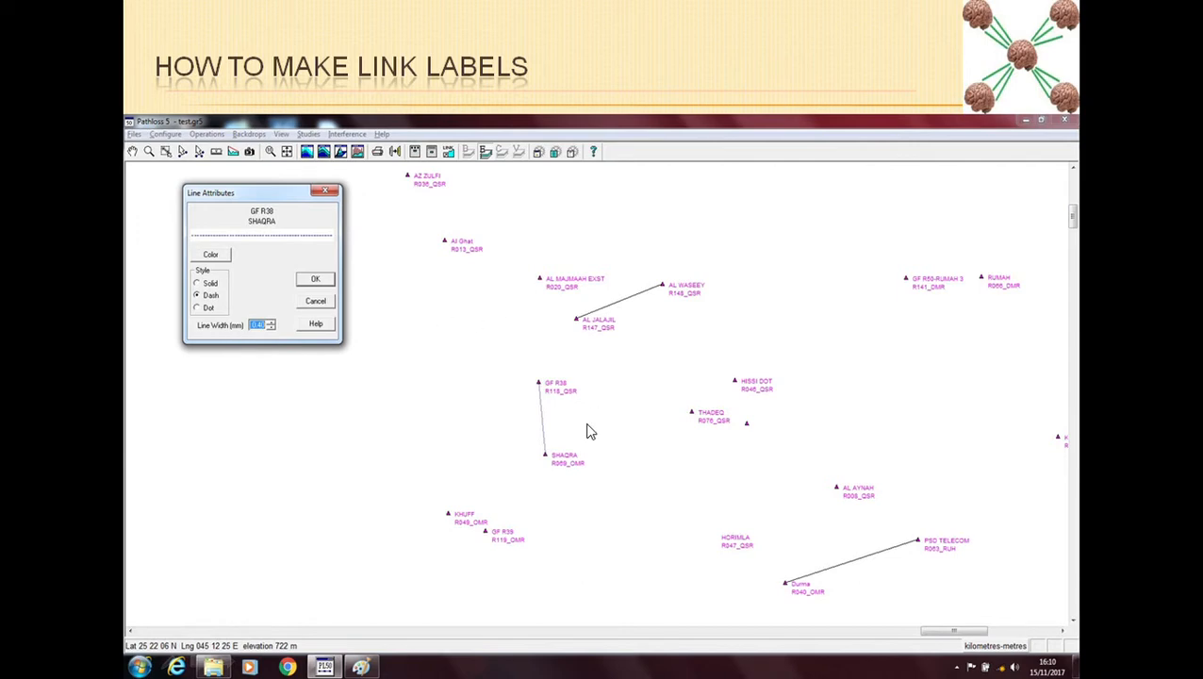
pyautogui.moveTo(607, 494)
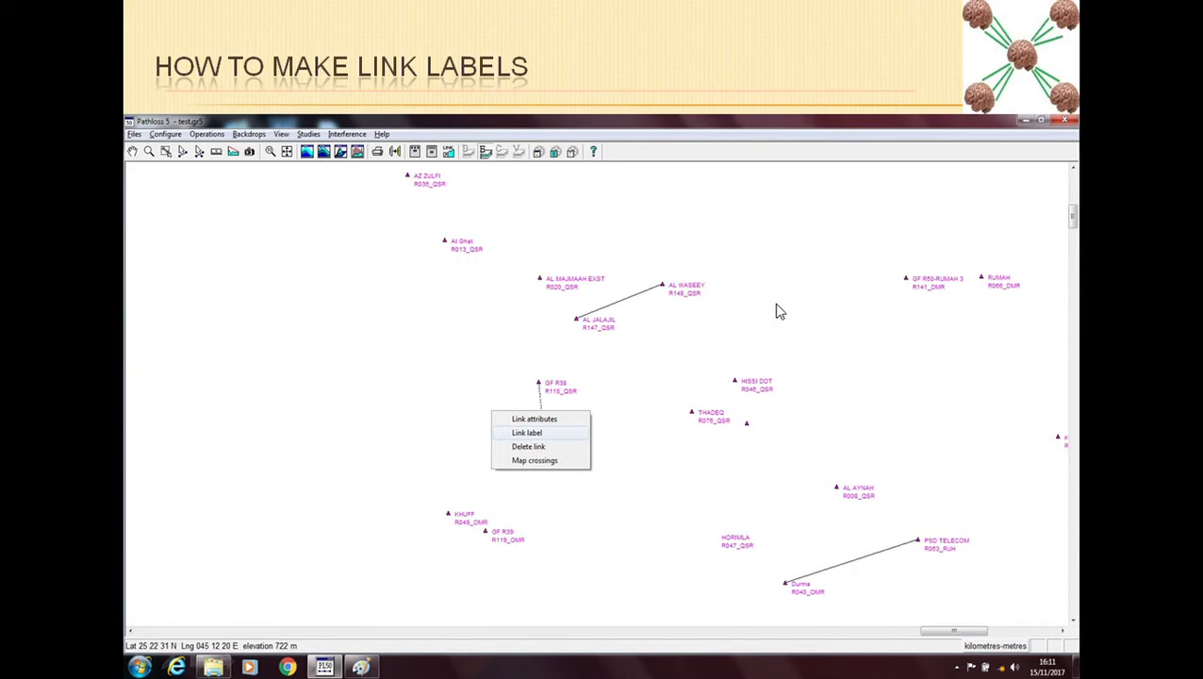
# Step: Bring up the Link Label settings for the GP R38–SHAGRA link
pyautogui.click(528, 432)
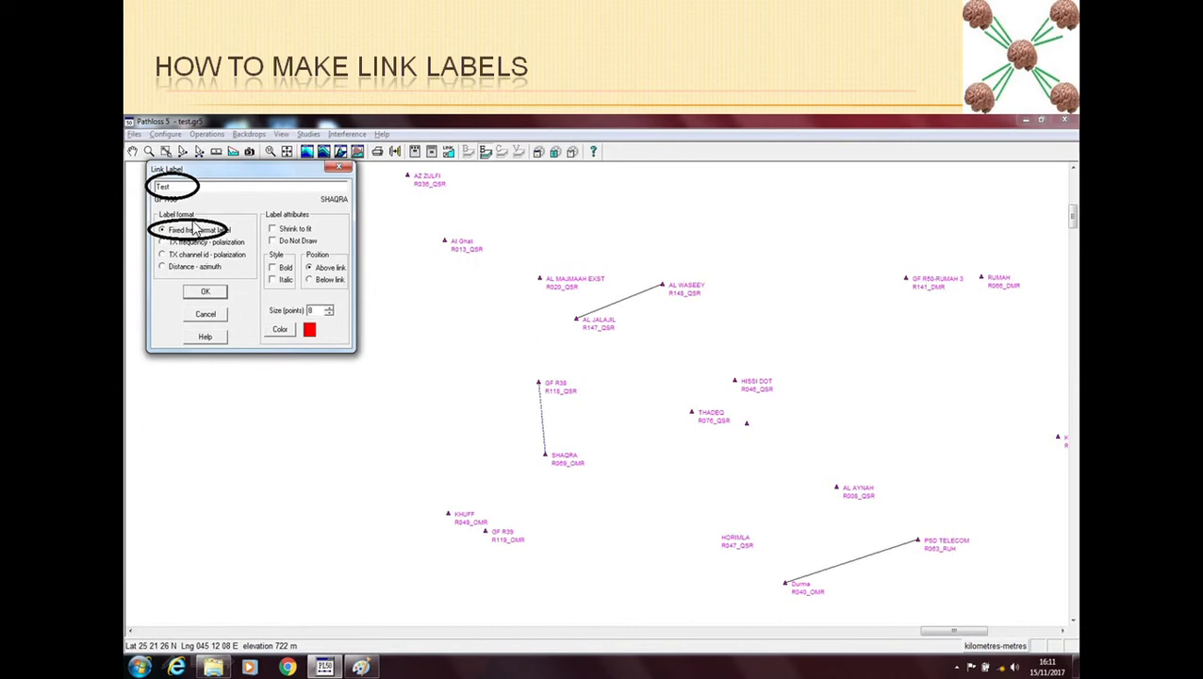
pyautogui.moveTo(156, 255)
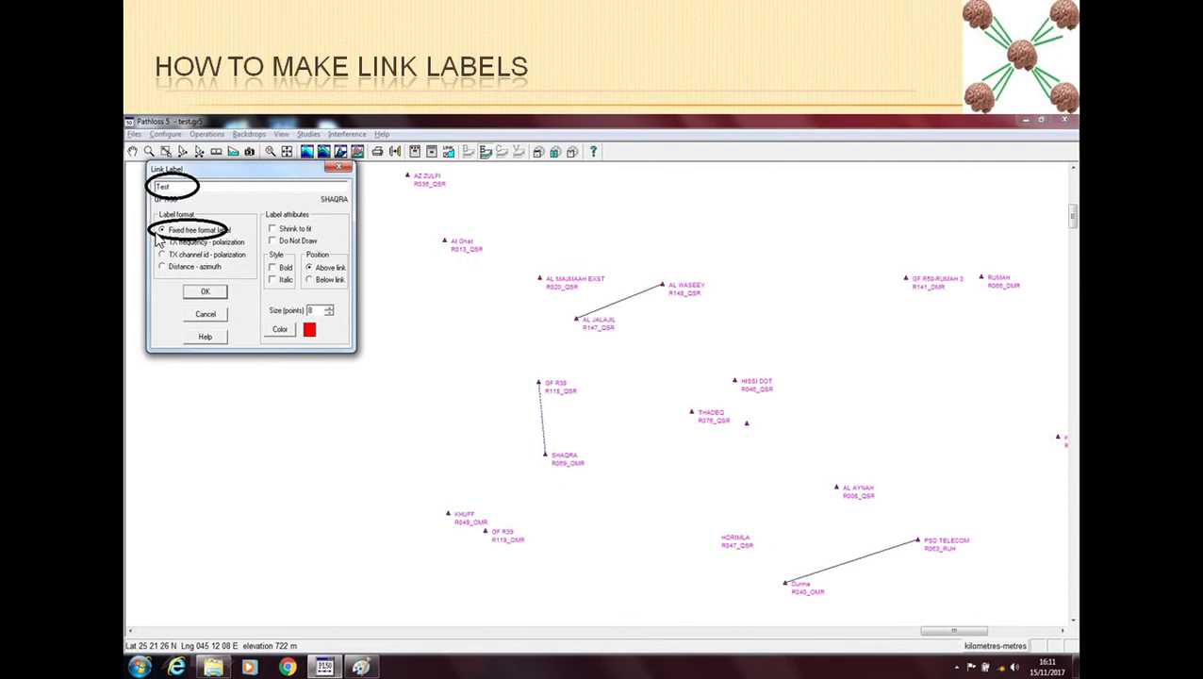
pyautogui.moveTo(240, 239)
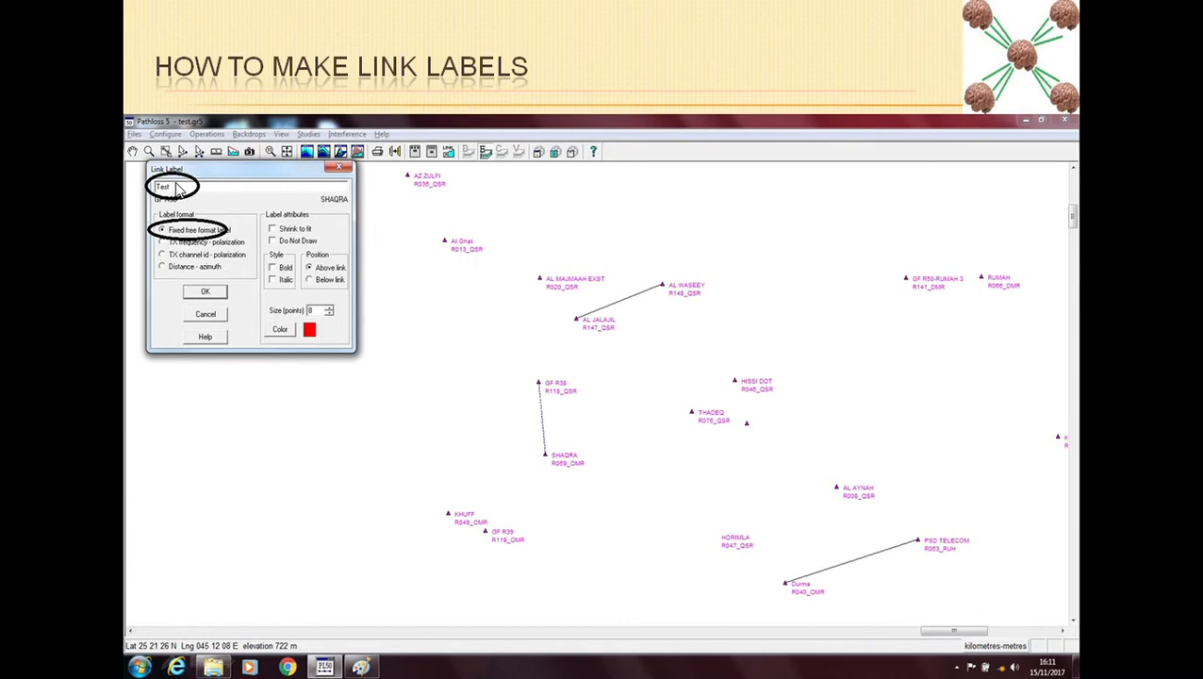
pyautogui.moveTo(550, 432)
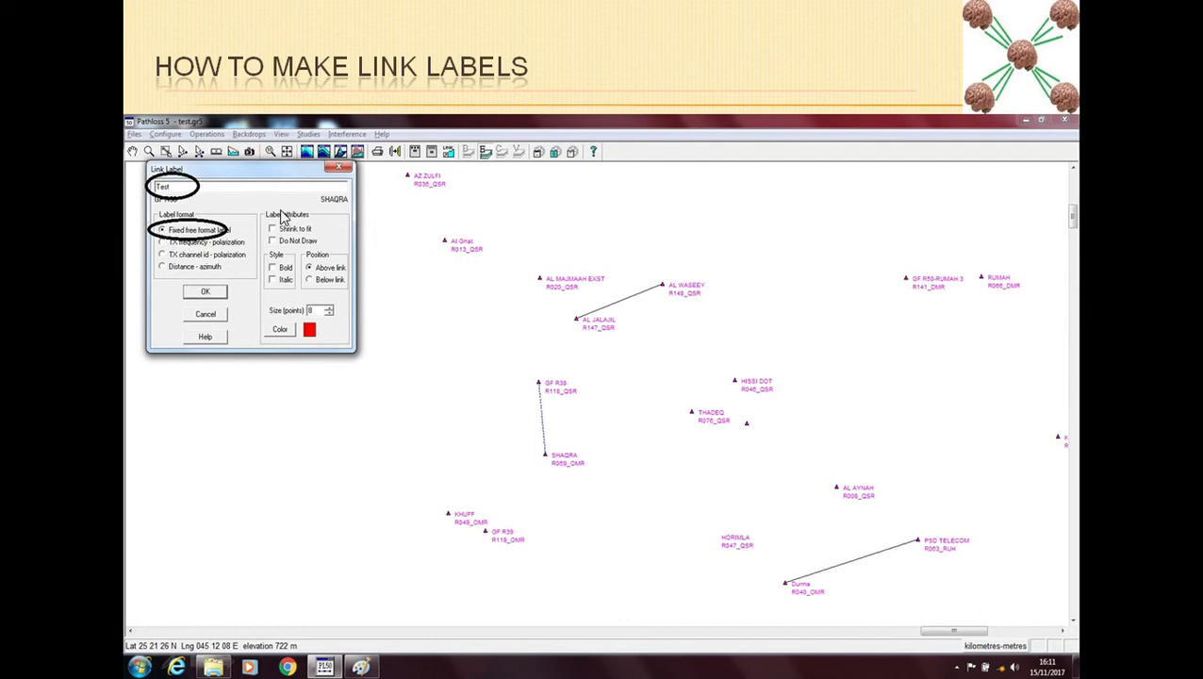
pyautogui.moveTo(331, 249)
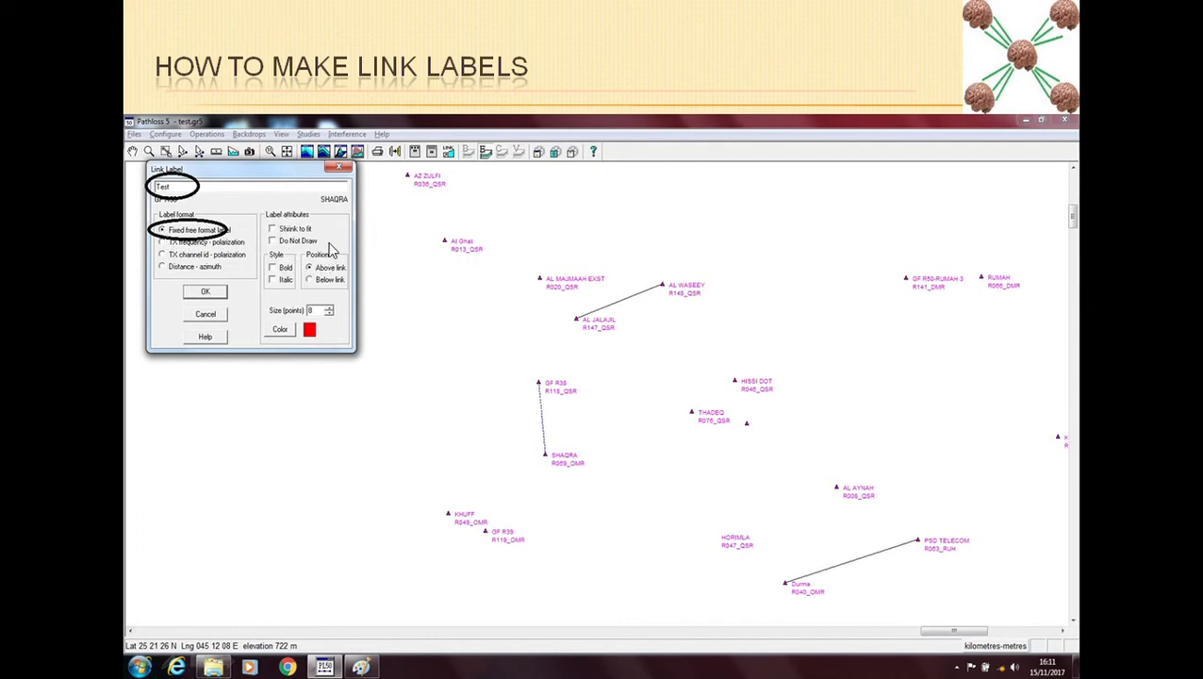
pyautogui.moveTo(409, 344)
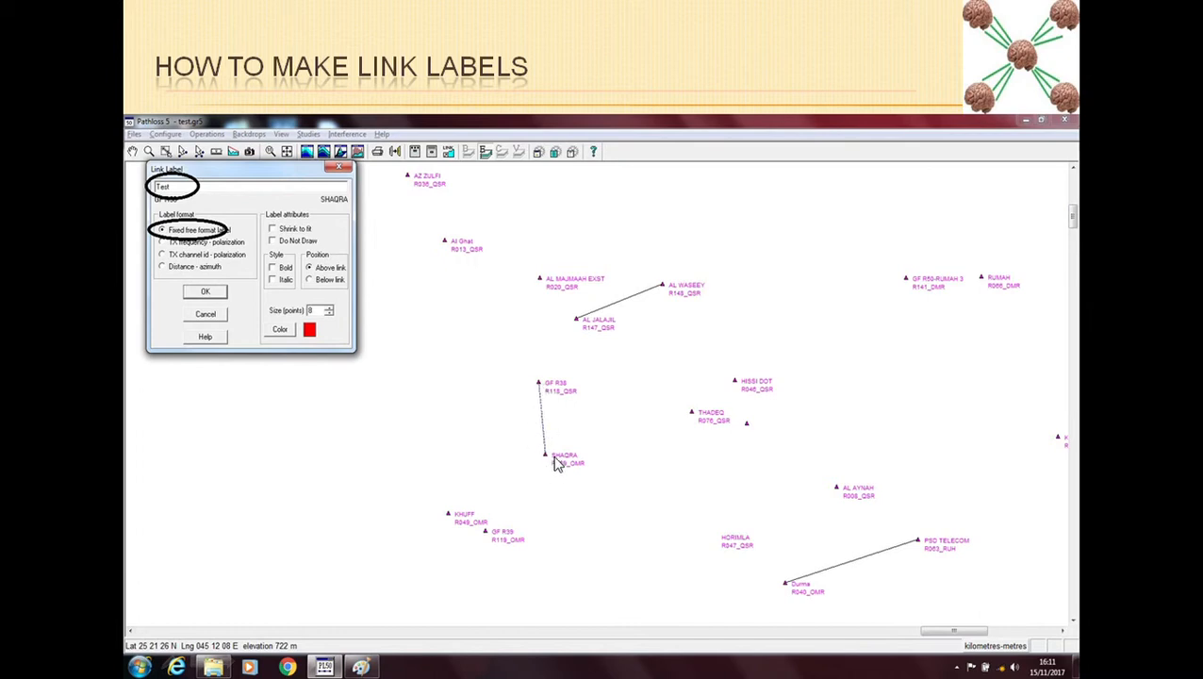
pyautogui.moveTo(275, 254)
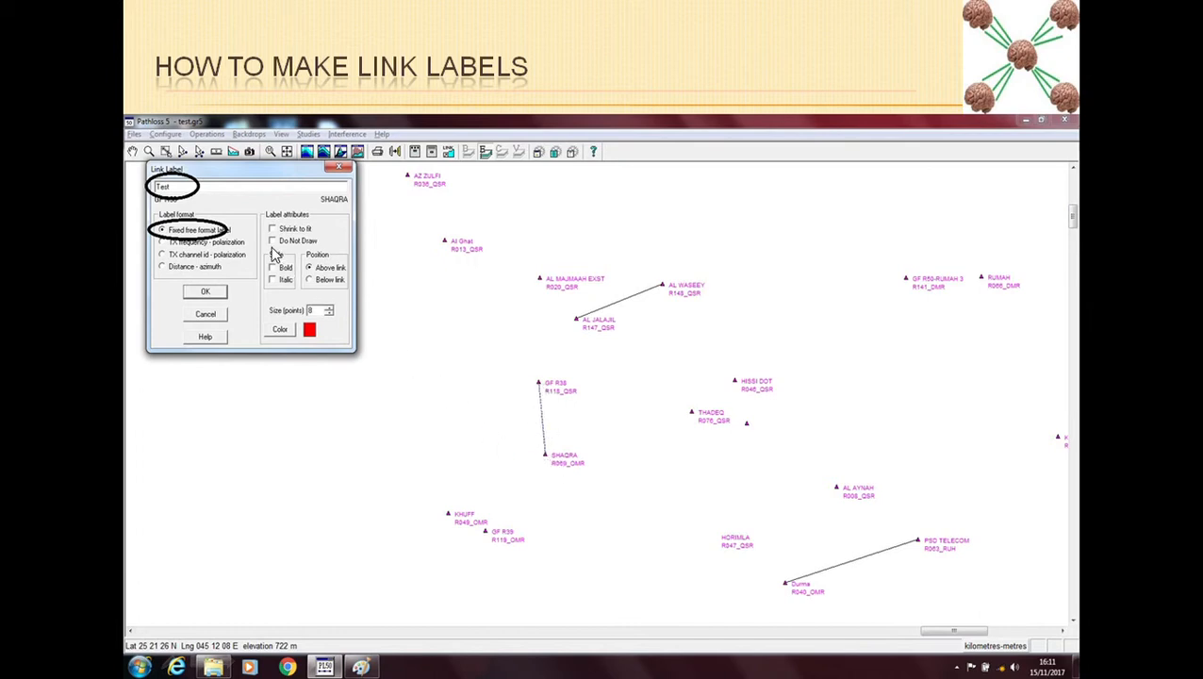
pyautogui.moveTo(566, 426)
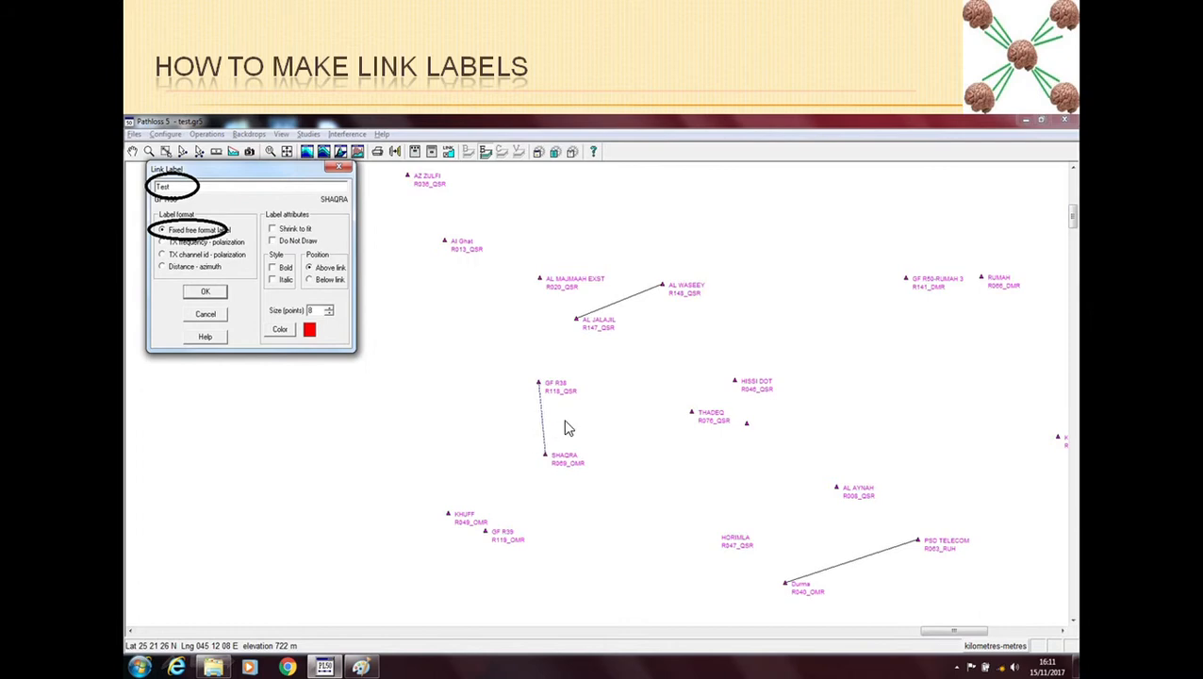
pyautogui.moveTo(547, 430)
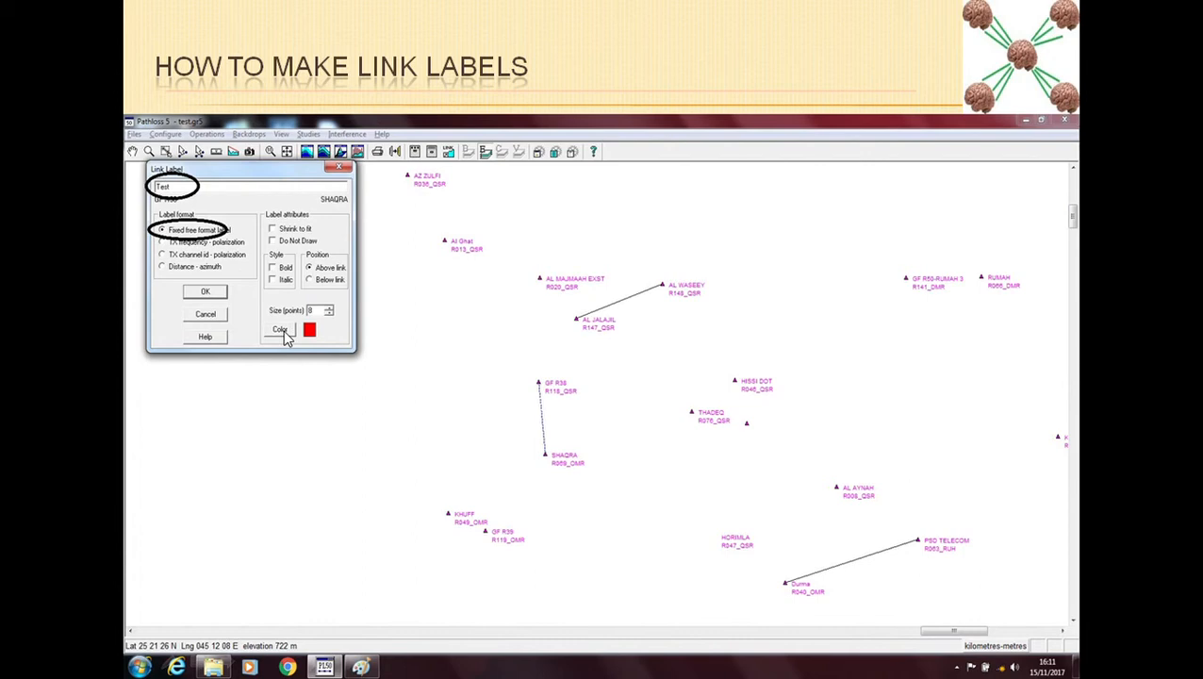
pyautogui.moveTo(276, 318)
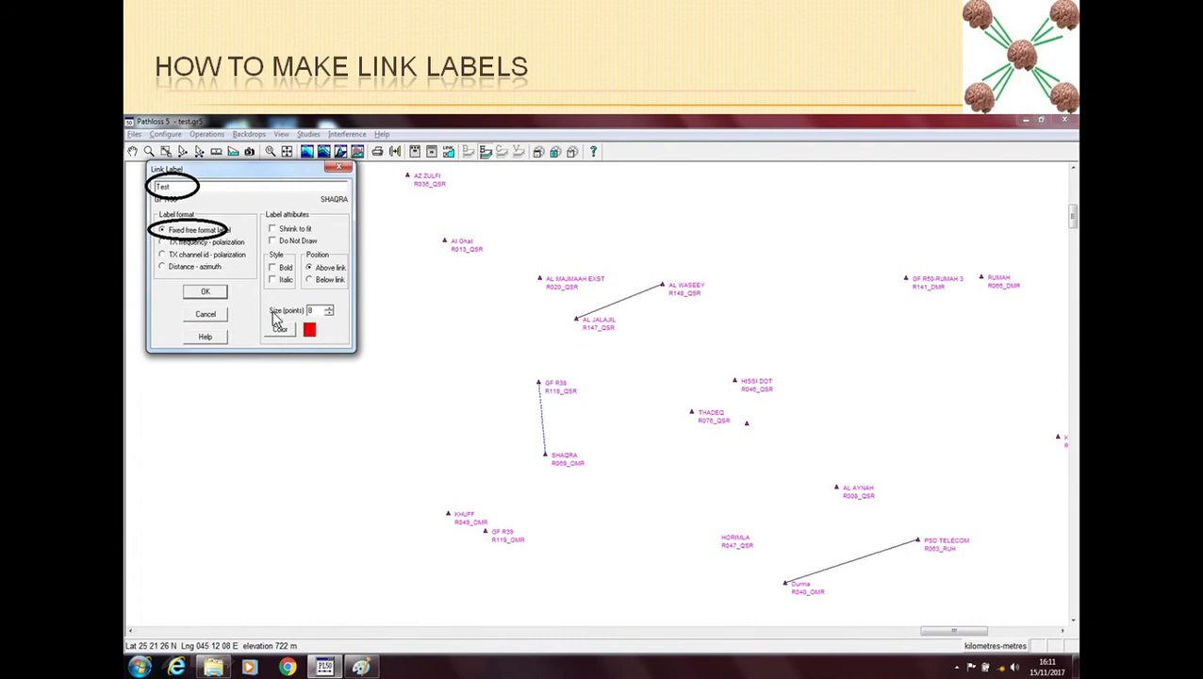
pyautogui.moveTo(300, 319)
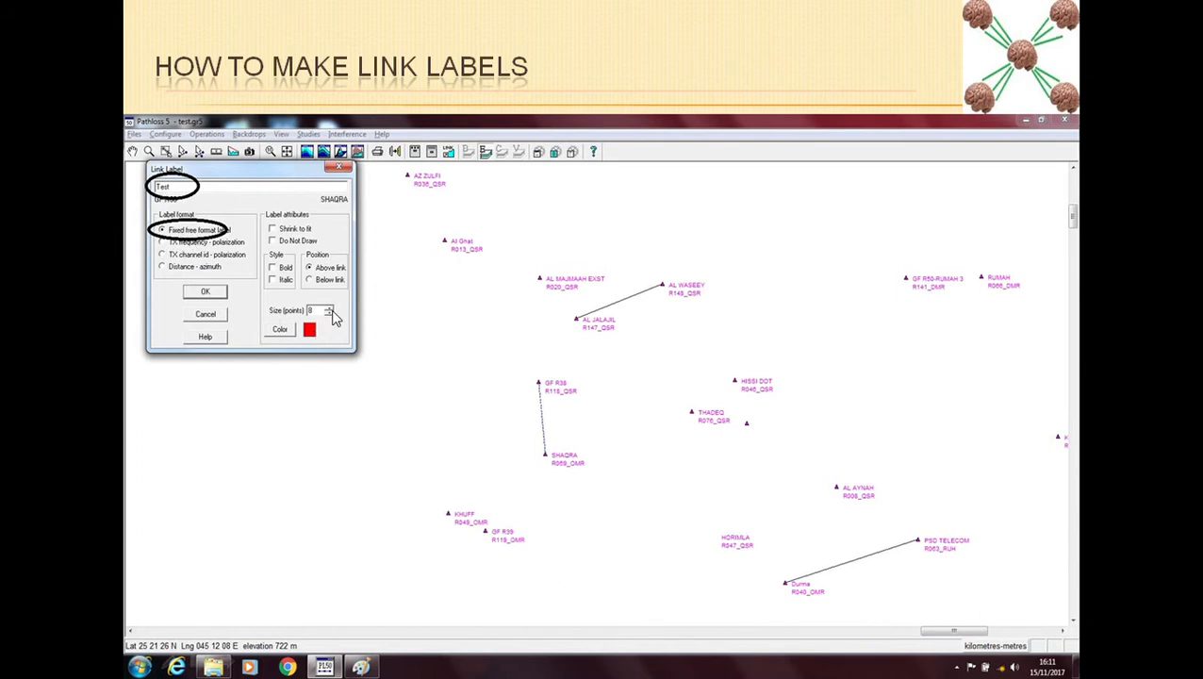
pyautogui.moveTo(539, 404)
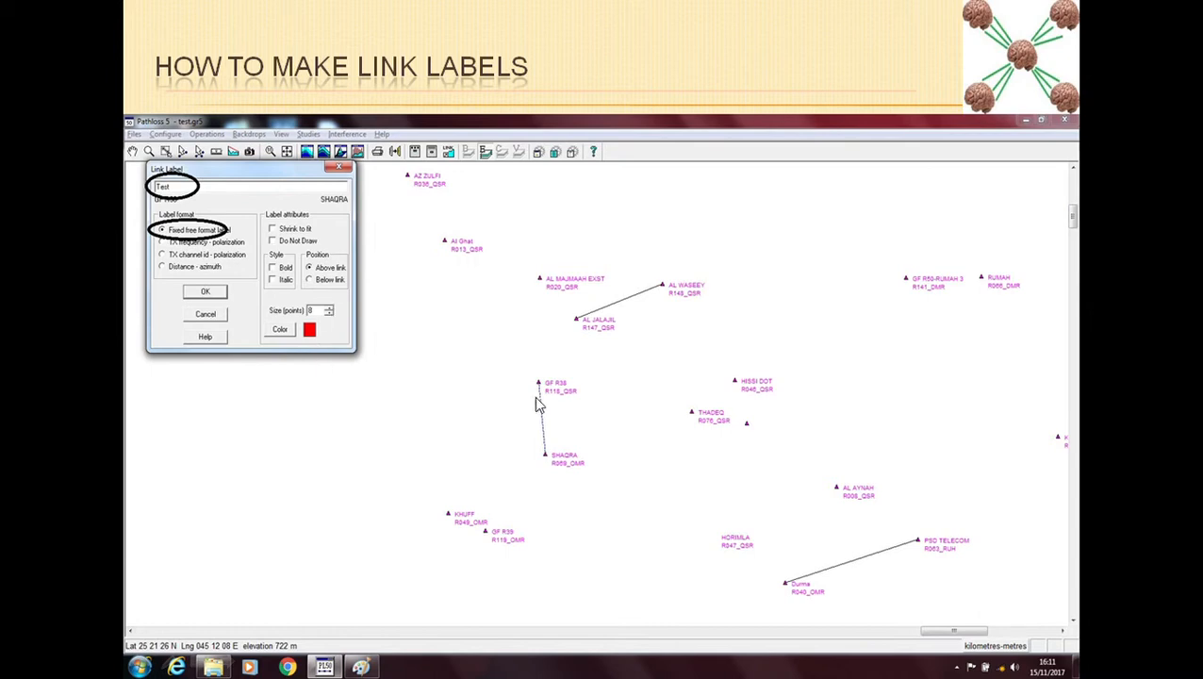
# Step: Apply the red label to the GF R36–SHAQRA link on the map
pyautogui.click(203, 291)
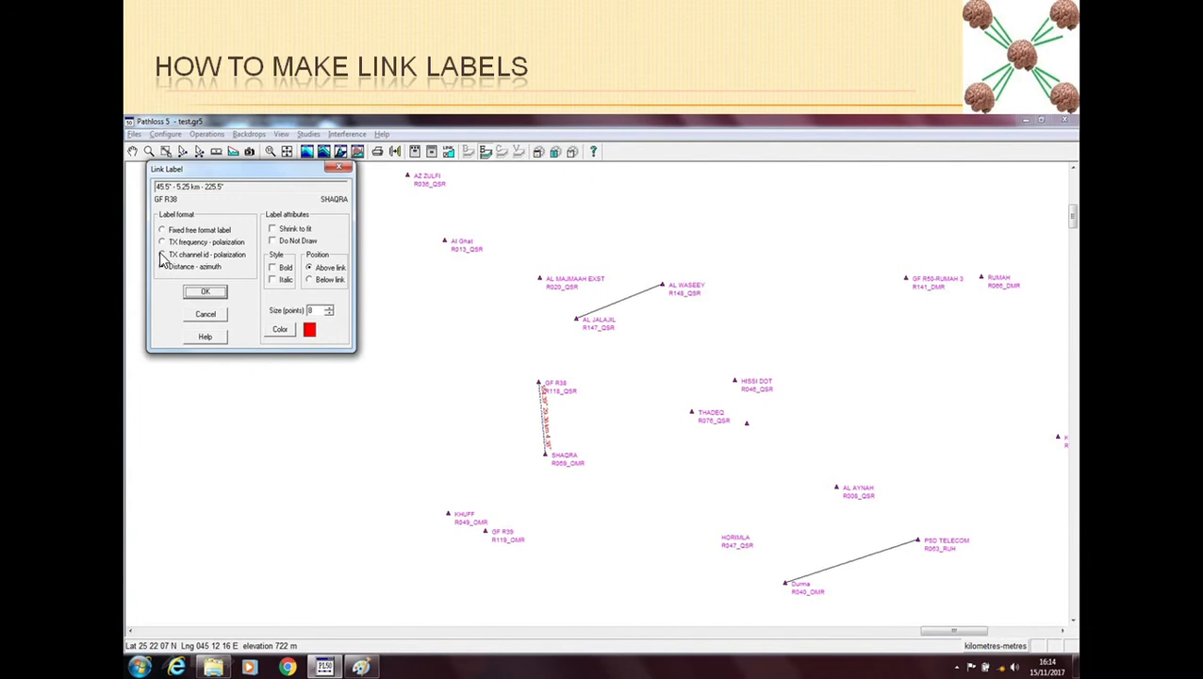
# Step: Choose the Distance - azimuth format so the label reads 45.0°, 5.25 km, 225.5°
pyautogui.click(163, 266)
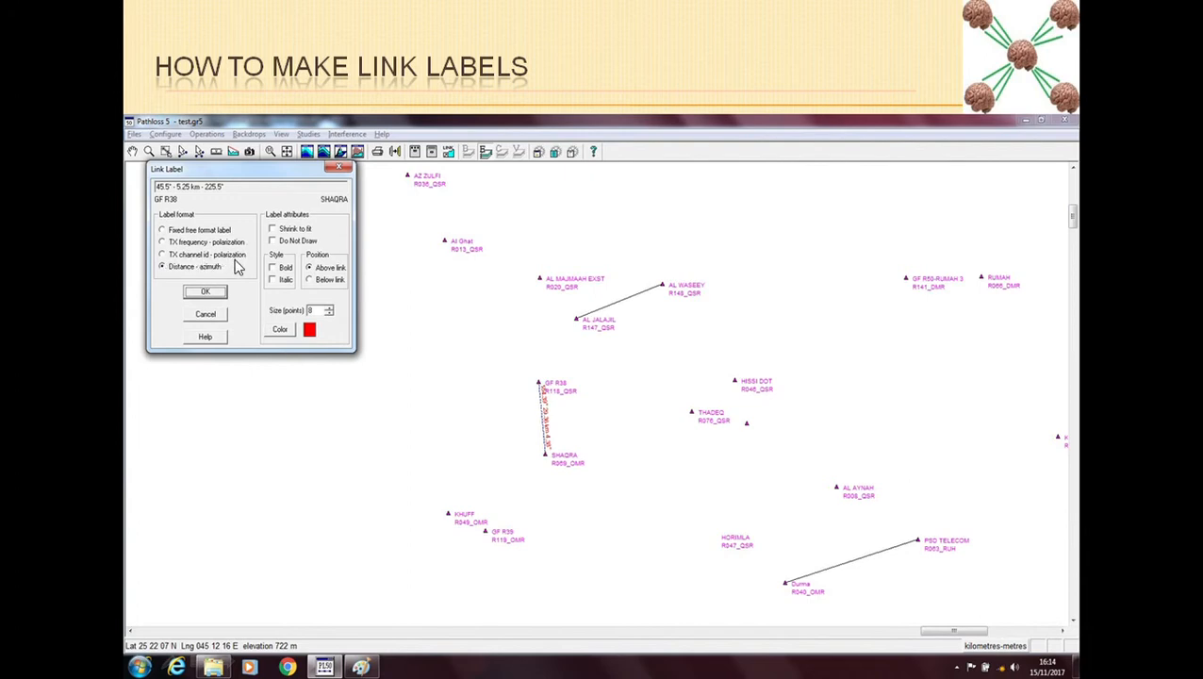
pyautogui.moveTo(234, 272)
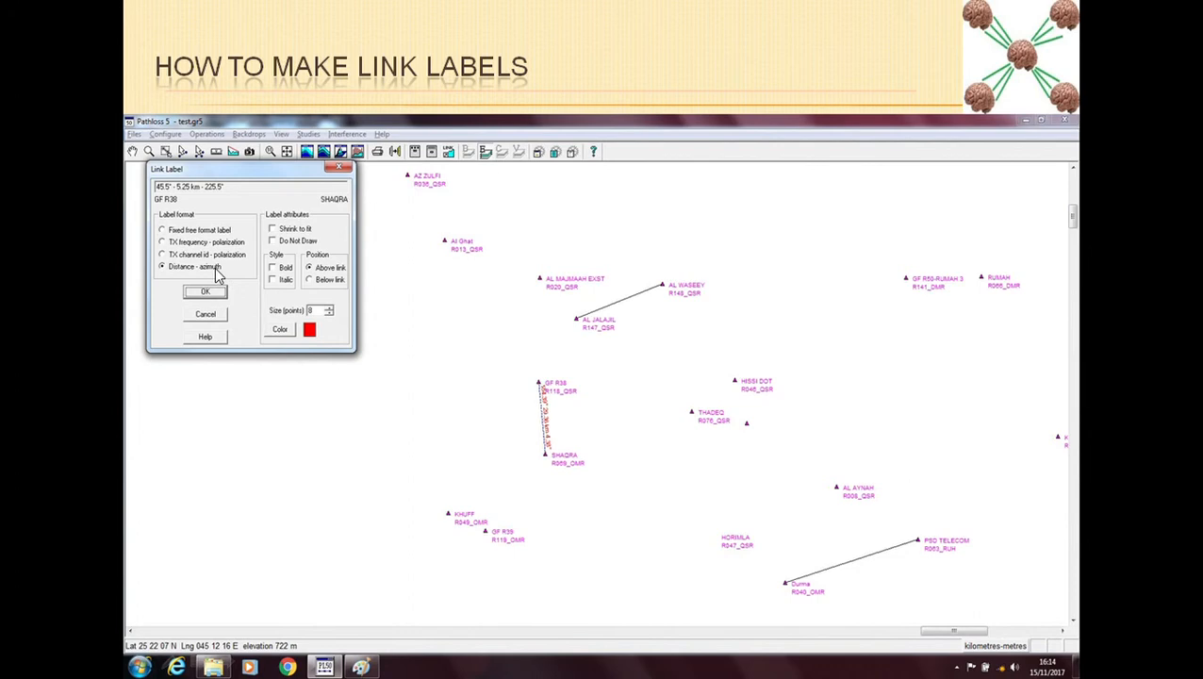
pyautogui.moveTo(275, 366)
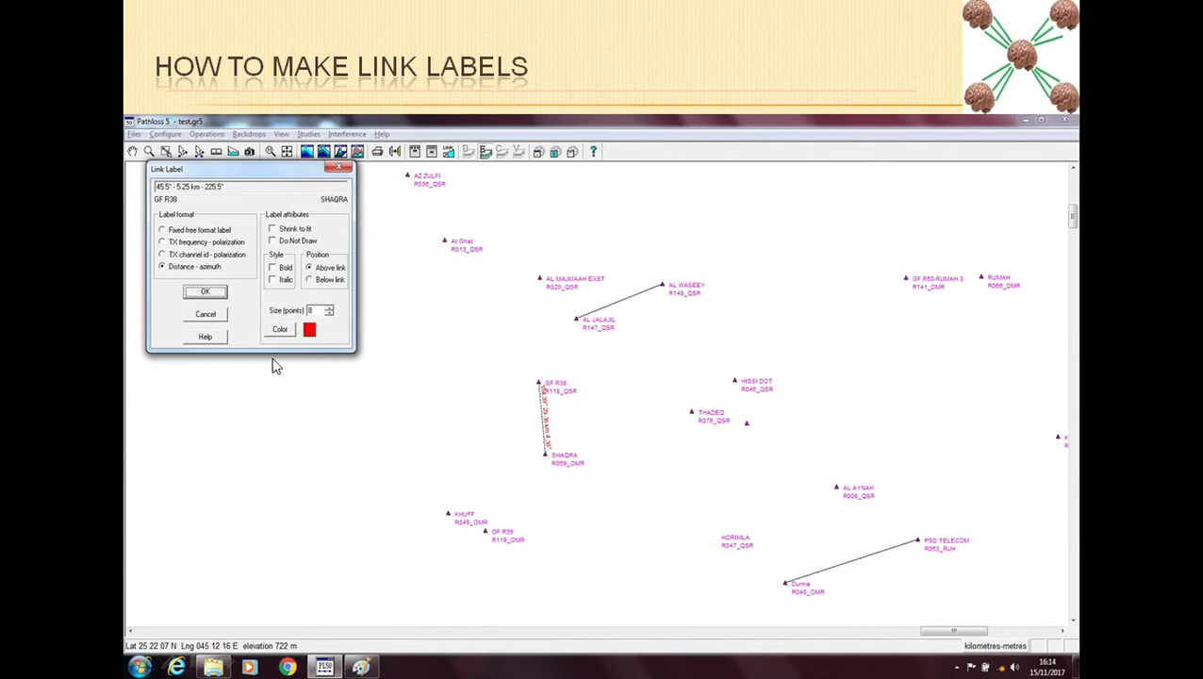
pyautogui.moveTo(595, 416)
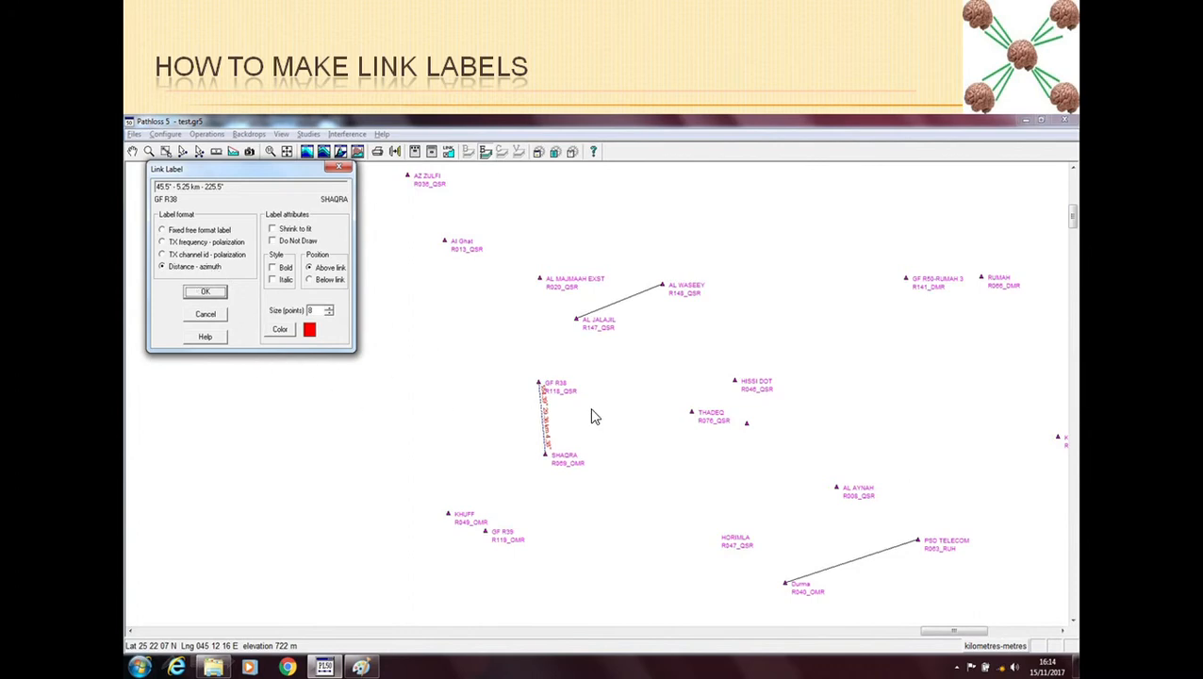
pyautogui.moveTo(179, 257)
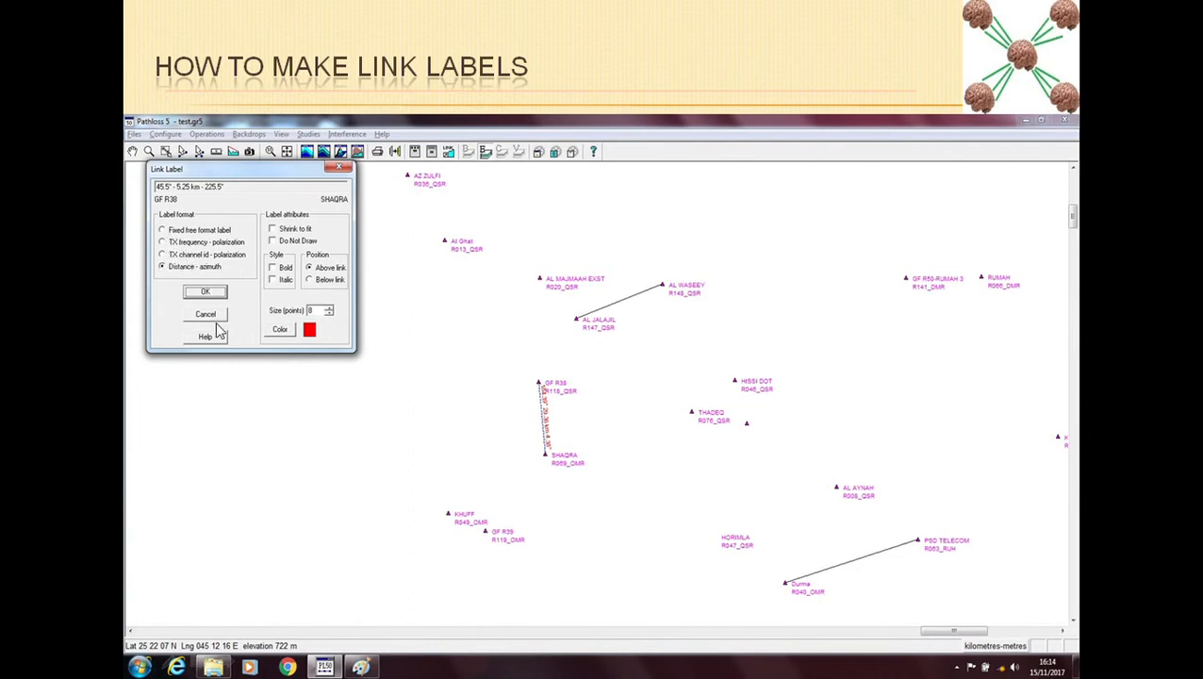
pyautogui.moveTo(192, 245)
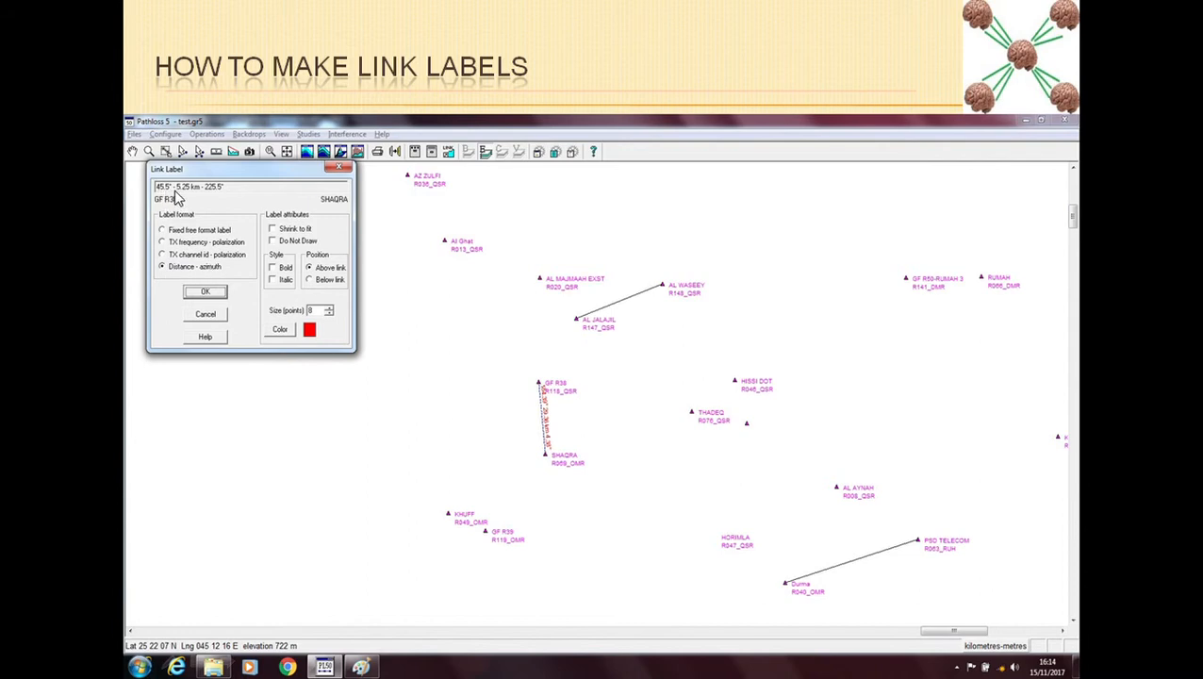
pyautogui.moveTo(207, 198)
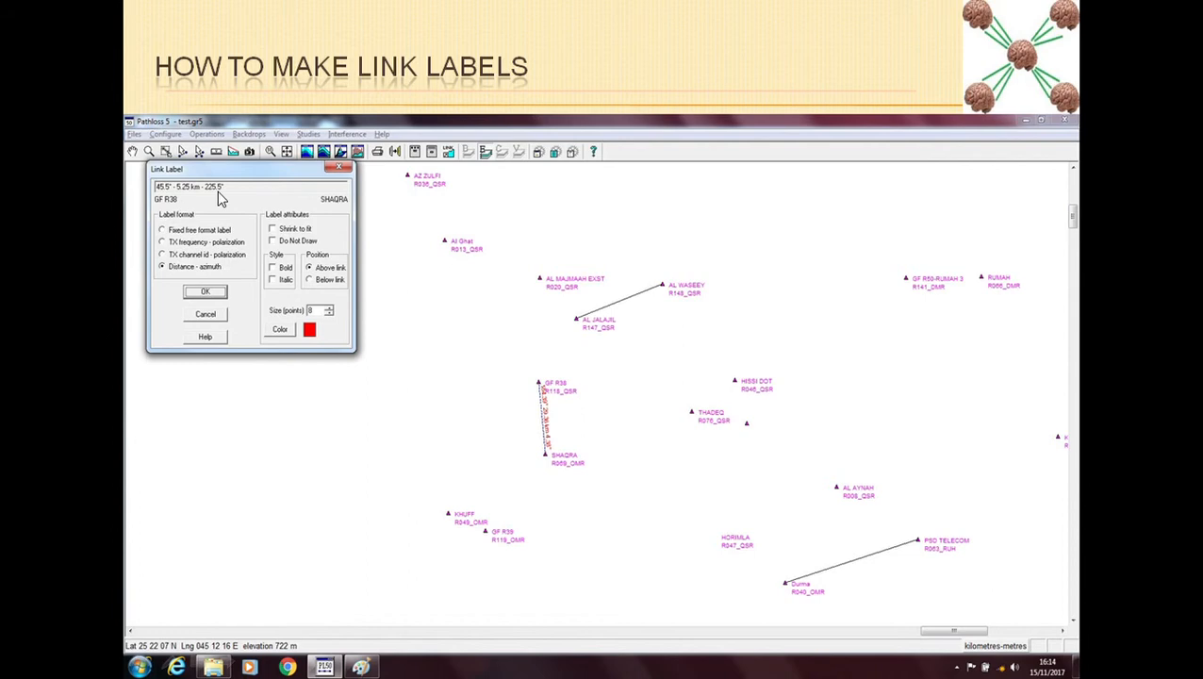
pyautogui.moveTo(166, 201)
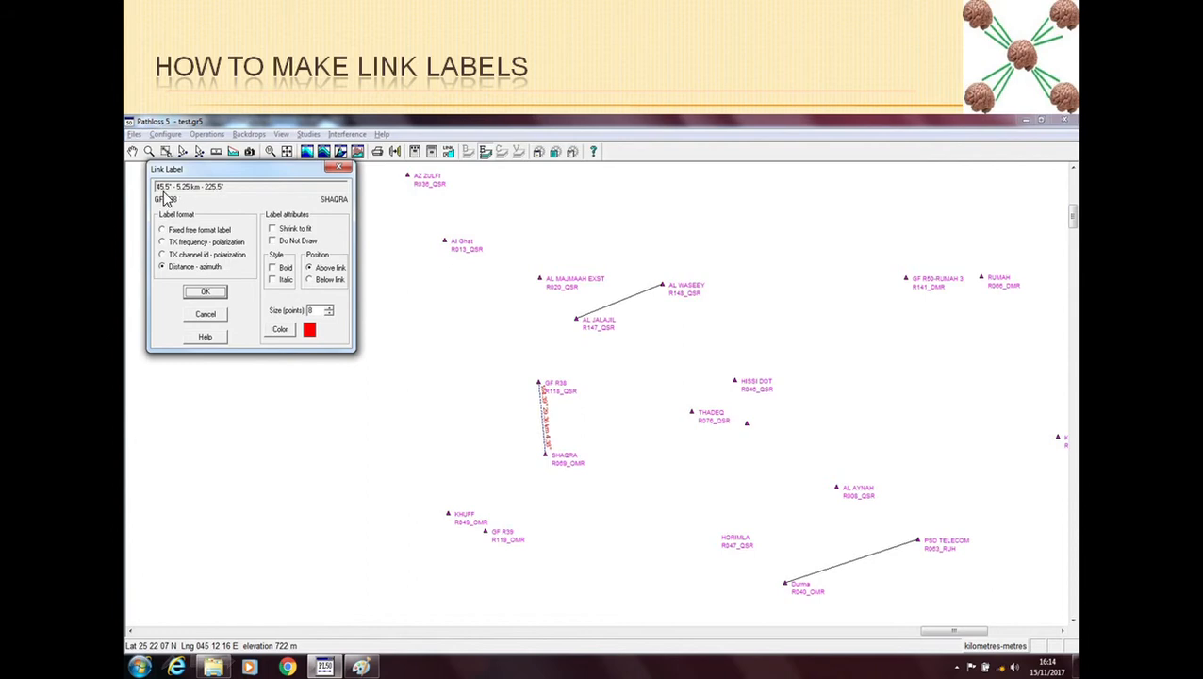
pyautogui.moveTo(216, 196)
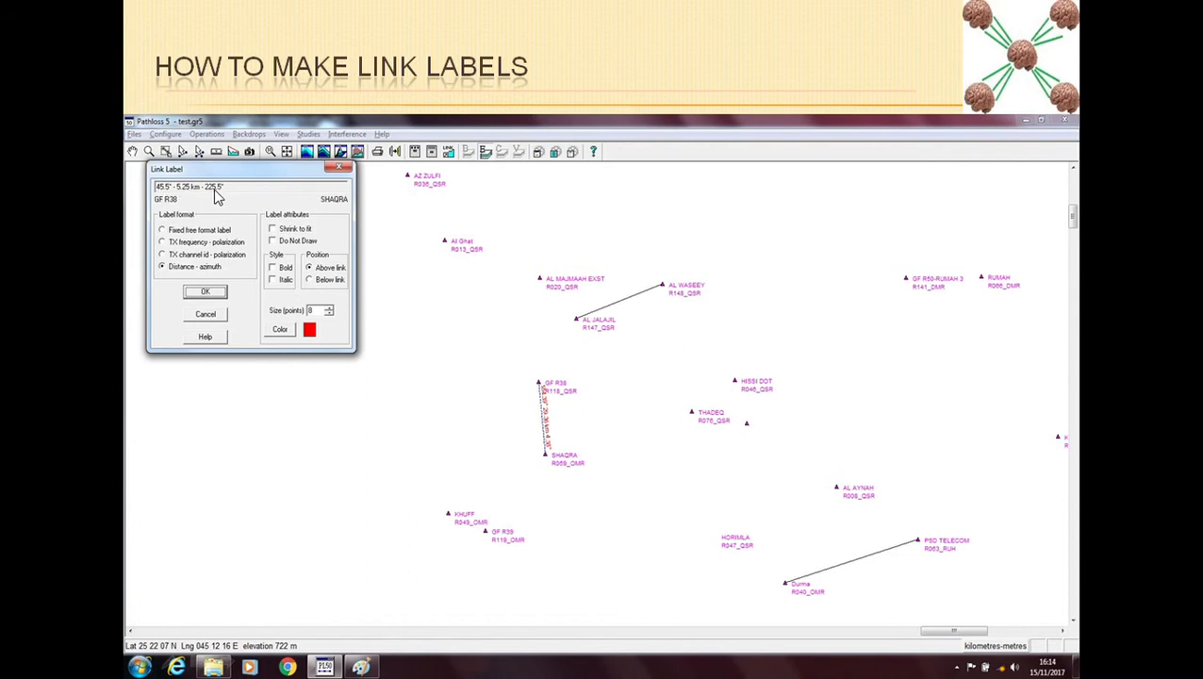
pyautogui.moveTo(181, 198)
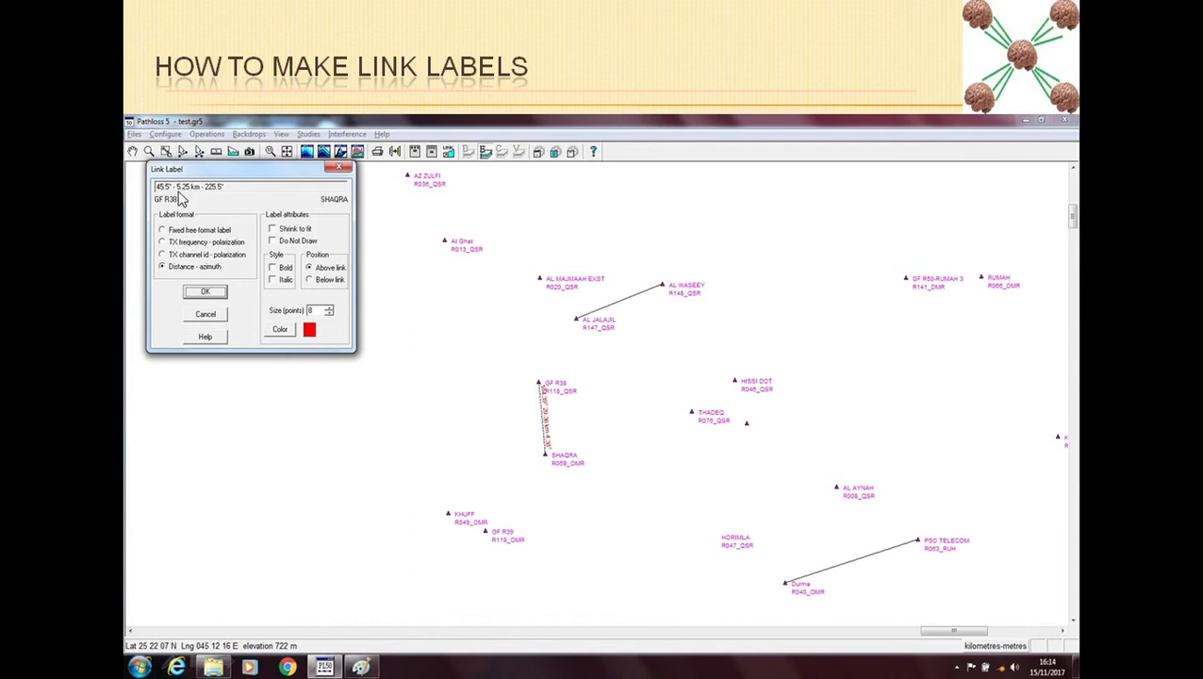
pyautogui.moveTo(233, 230)
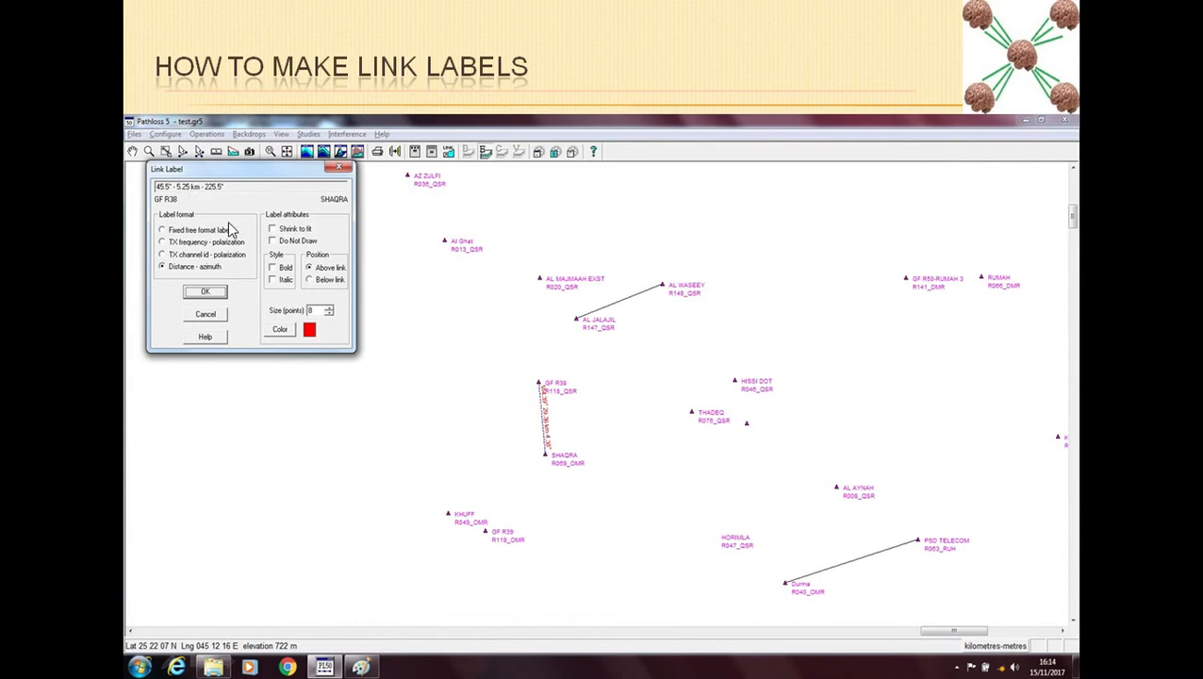
pyautogui.moveTo(179, 217)
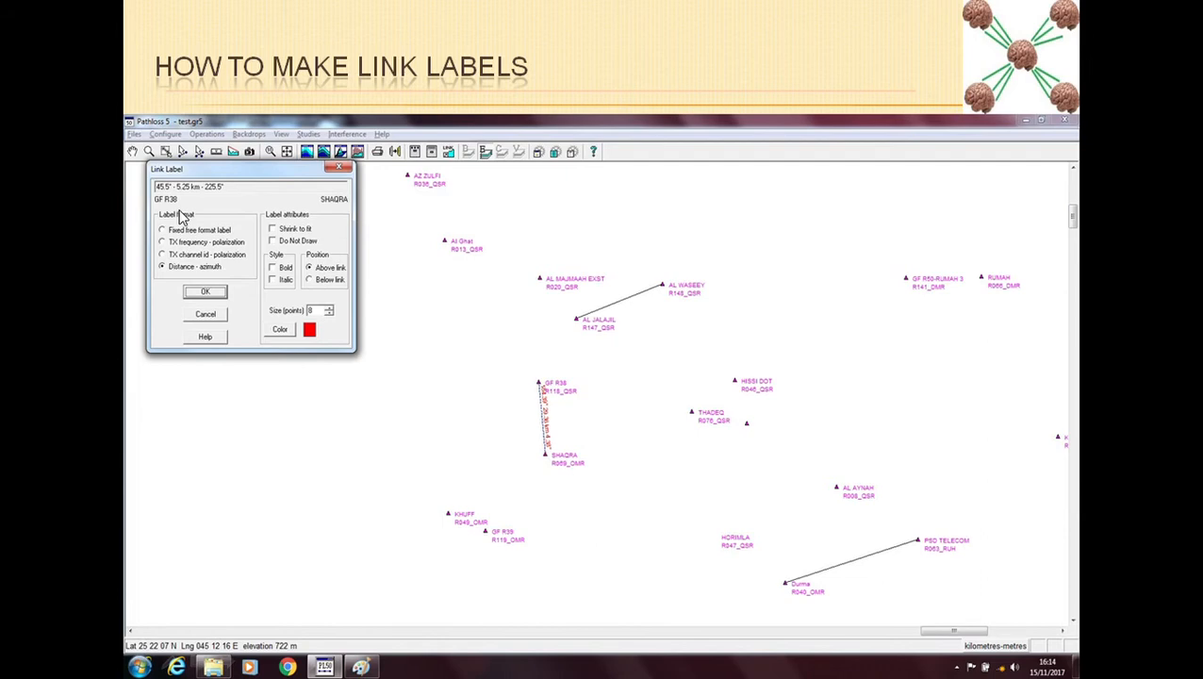
pyautogui.moveTo(233, 362)
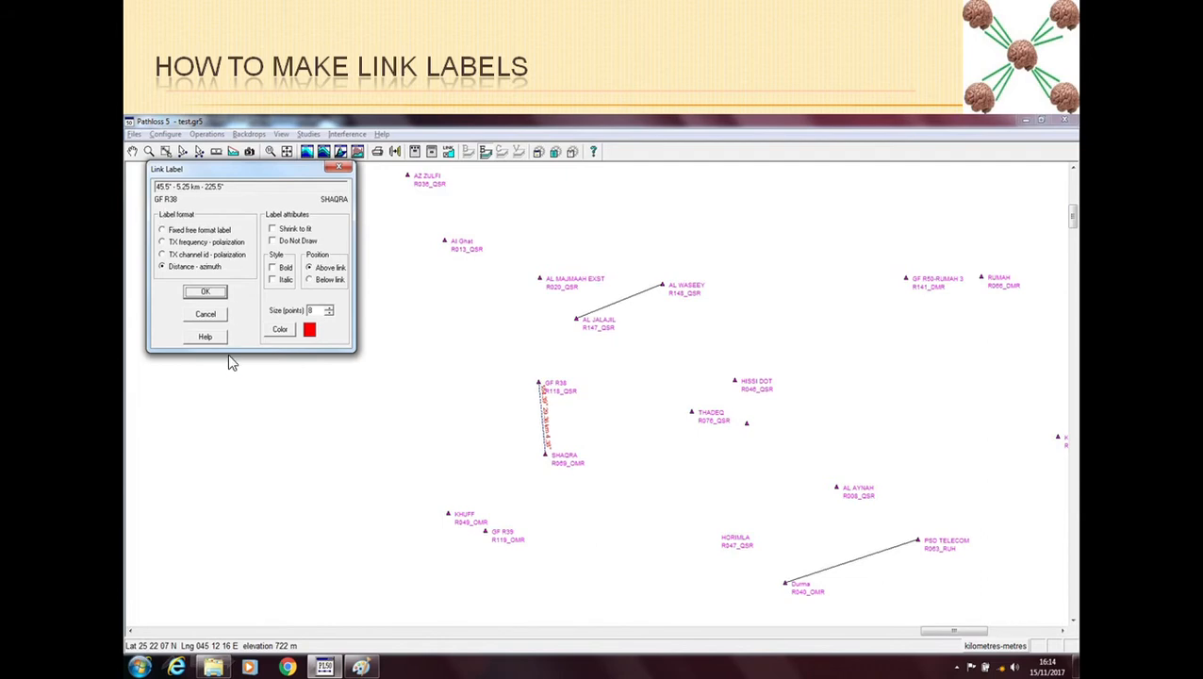
pyautogui.moveTo(509, 475)
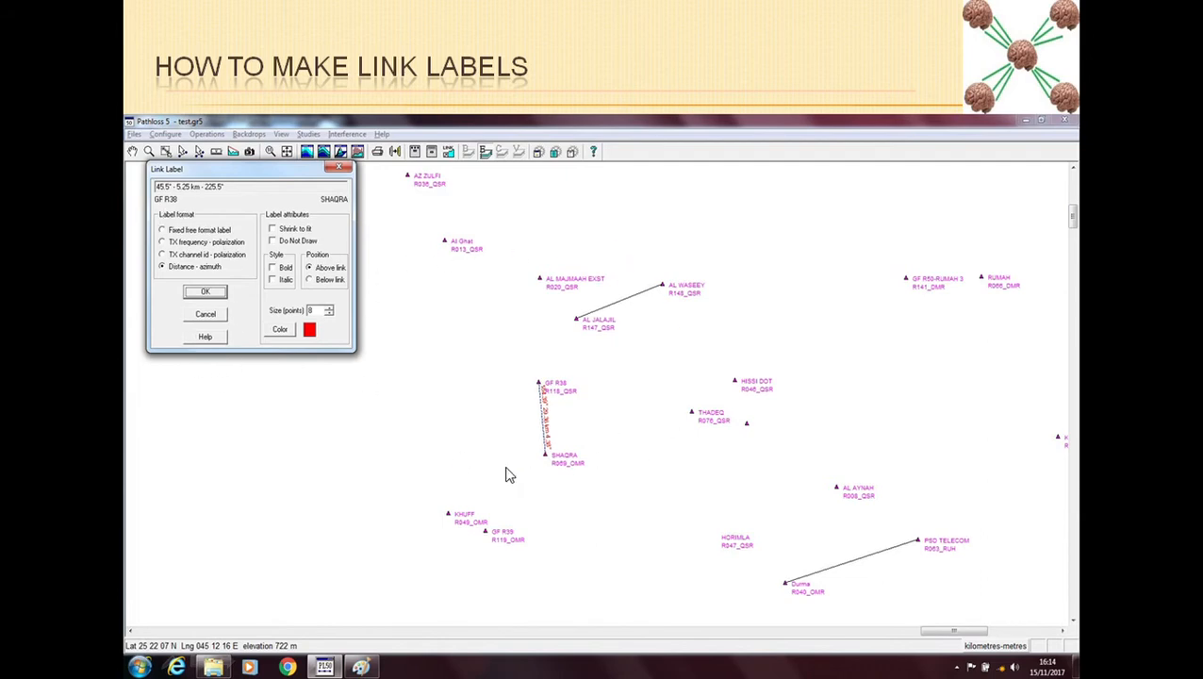
pyautogui.moveTo(715, 315)
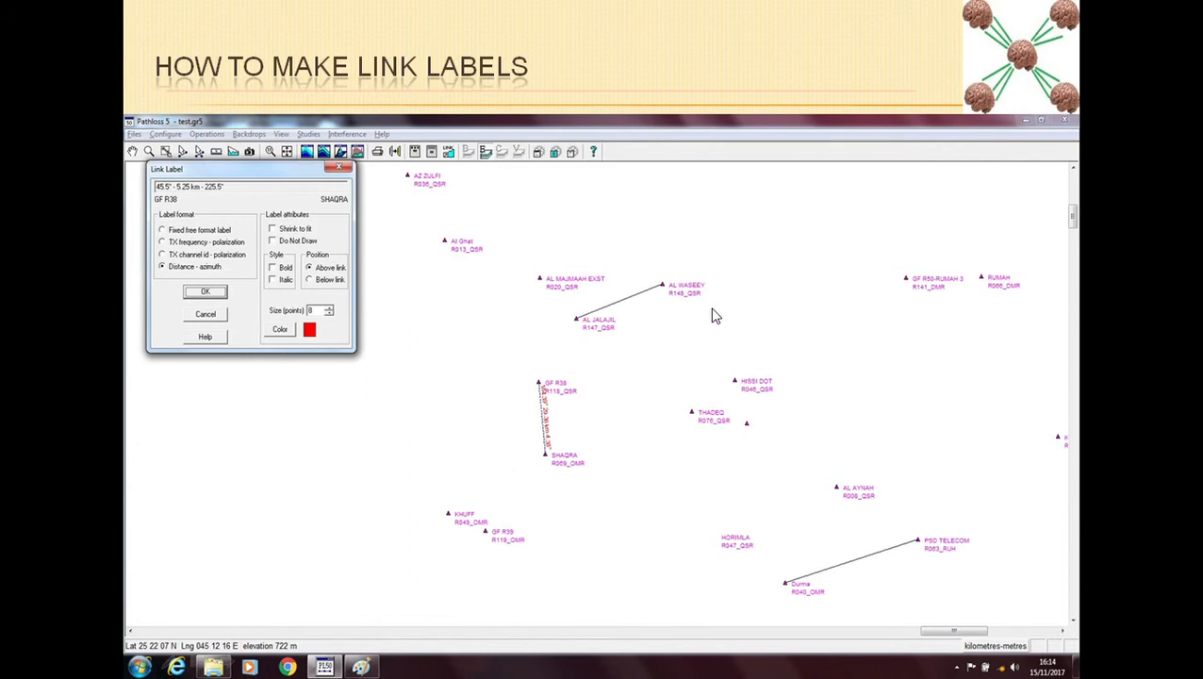
pyautogui.moveTo(443, 407)
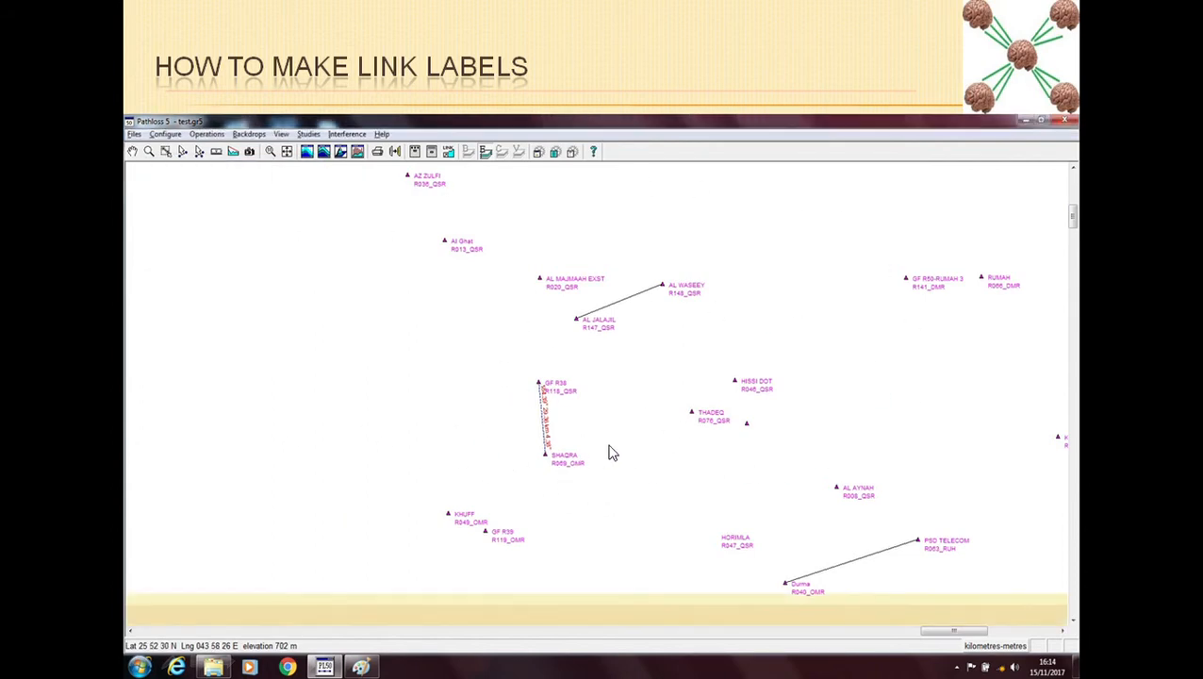
pyautogui.moveTo(532, 463)
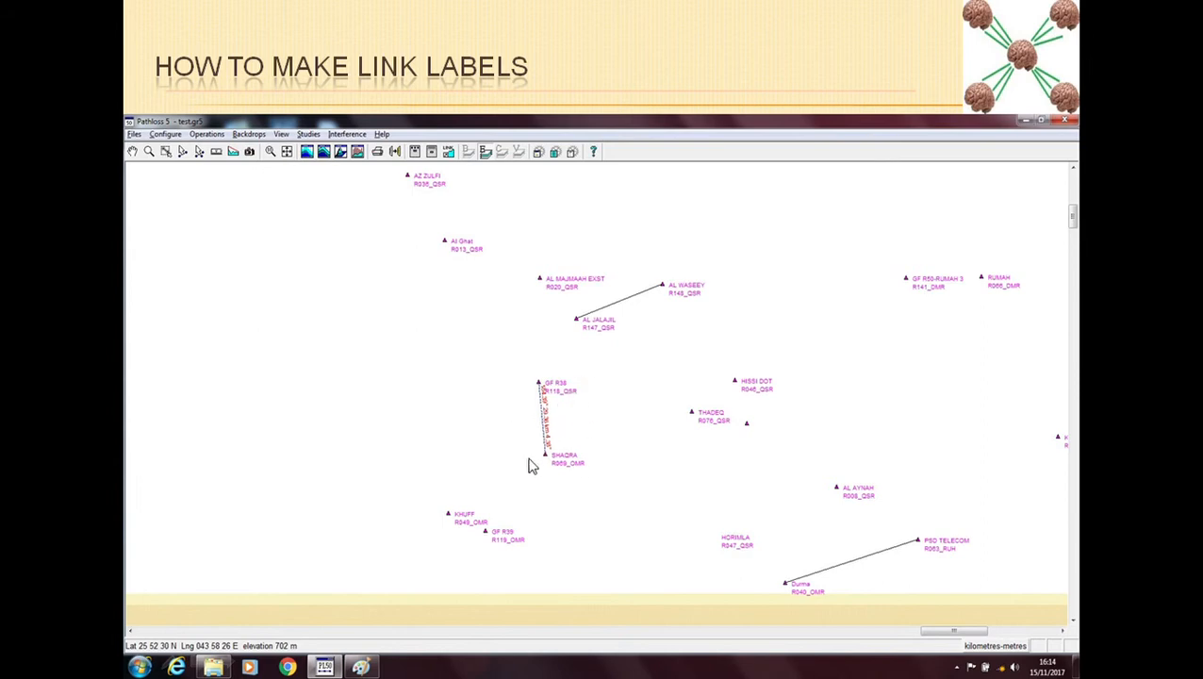
pyautogui.moveTo(701, 407)
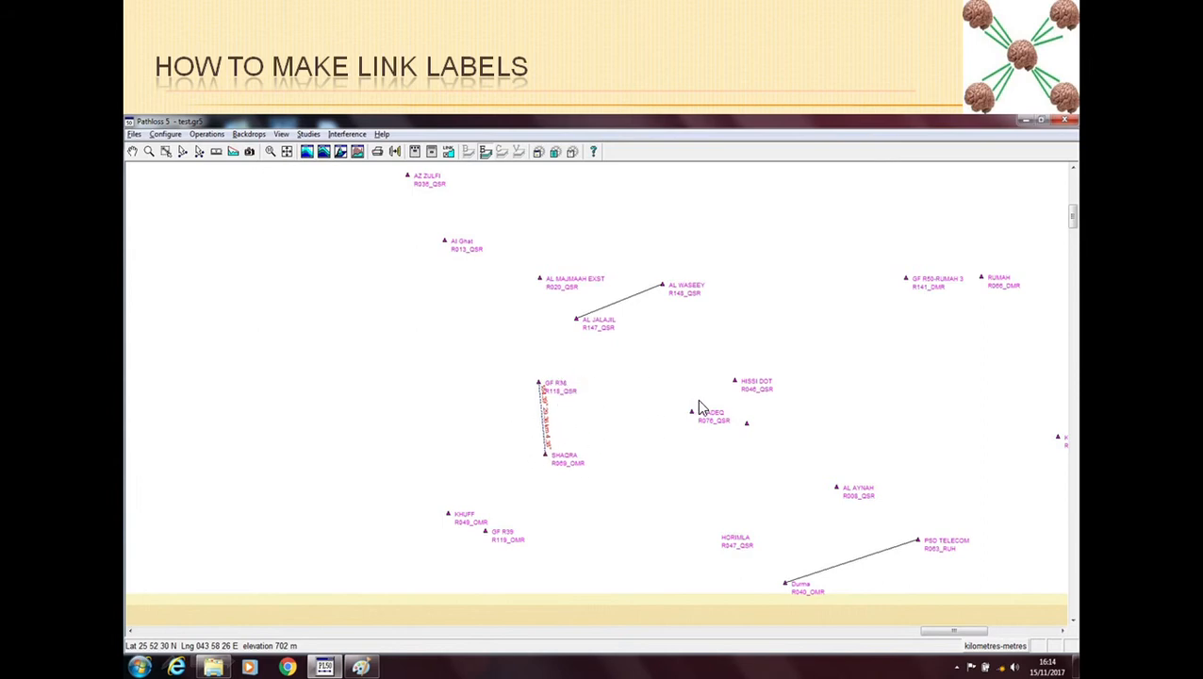